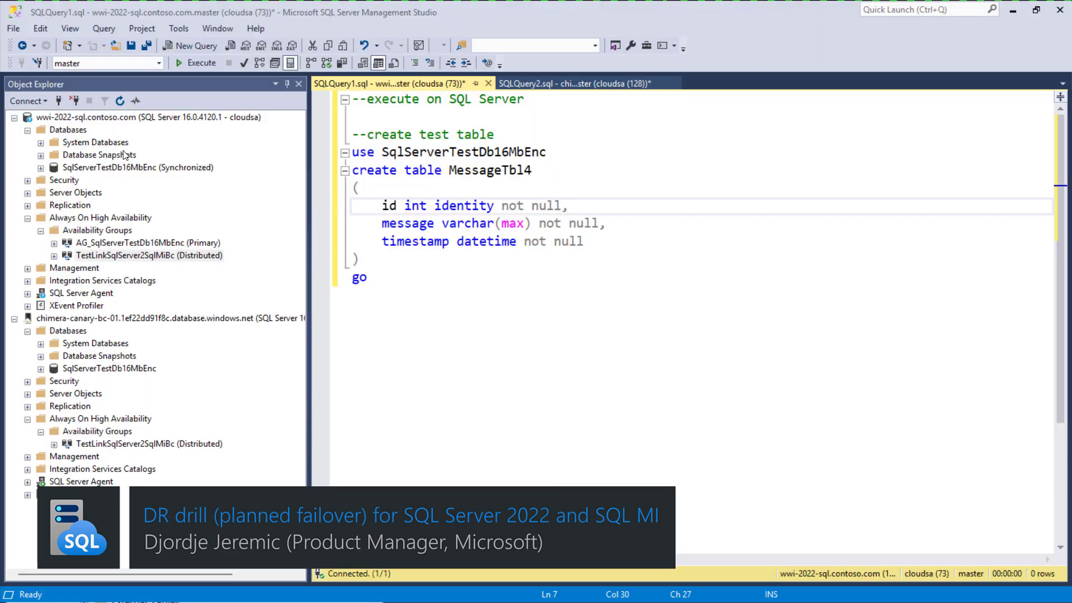
- Expand Availability Replicas under TestLinkSqlServer2SqlMiBc, showing SQL Server primary and MI secondary
{"action": "left_click", "coordinate": [137, 168]}
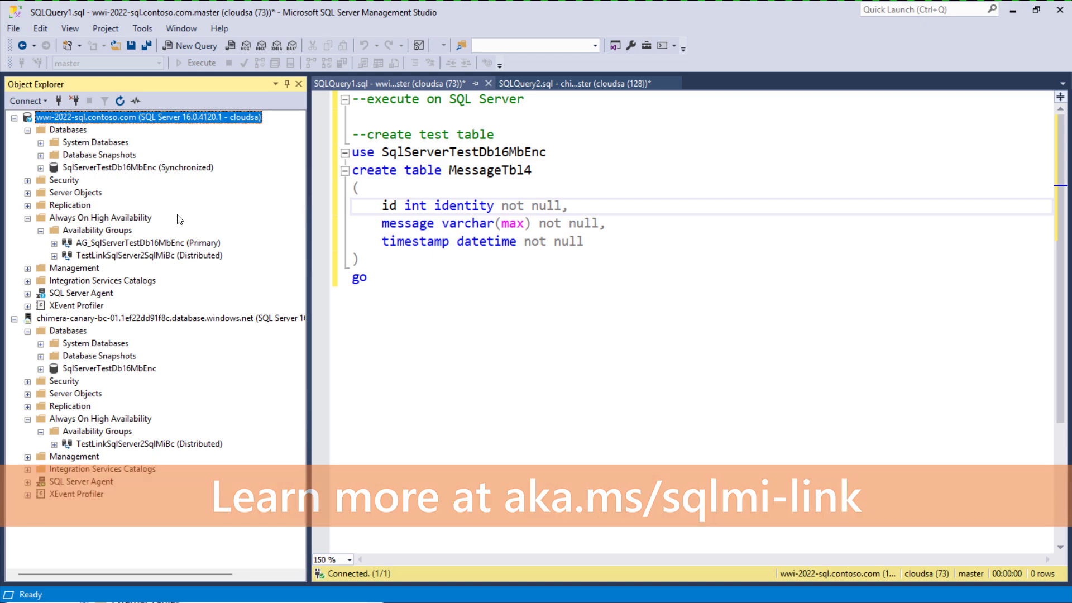
{"action": "left_click", "coordinate": [139, 318]}
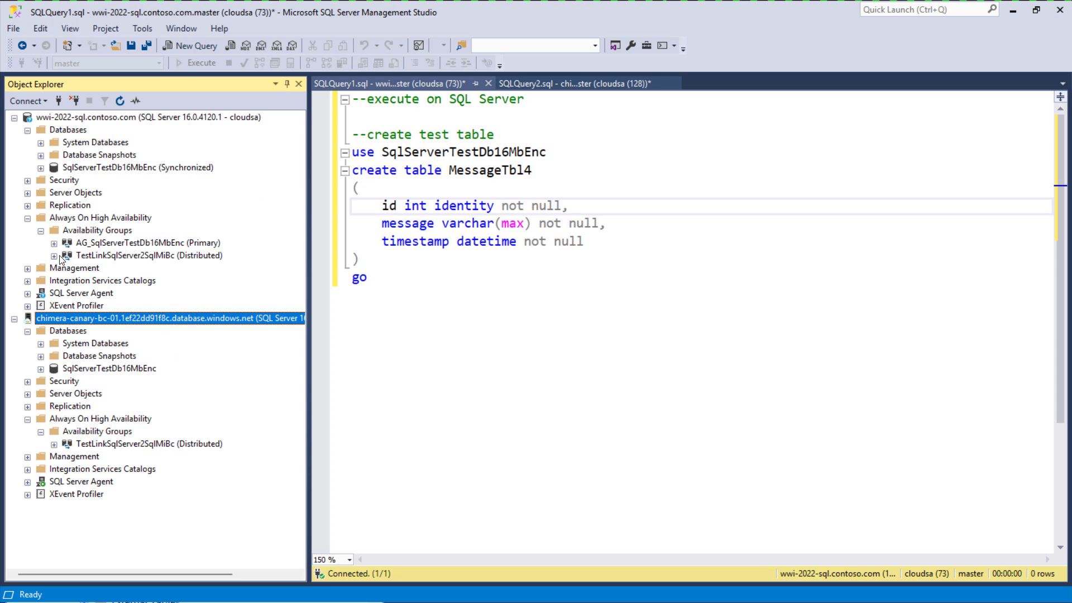
{"action": "left_click", "coordinate": [53, 255]}
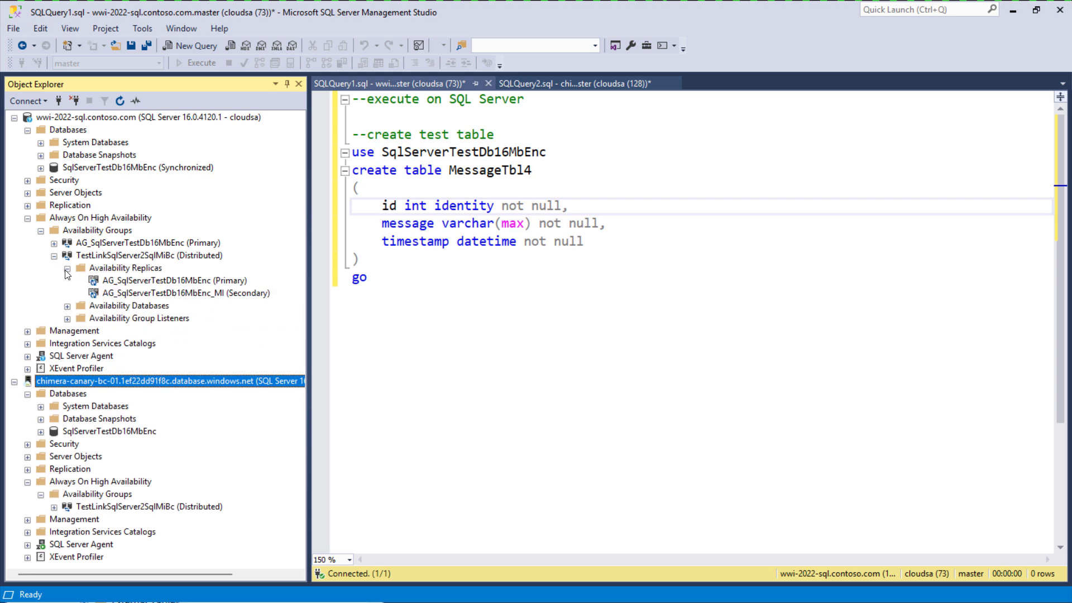
{"action": "left_click", "coordinate": [151, 280]}
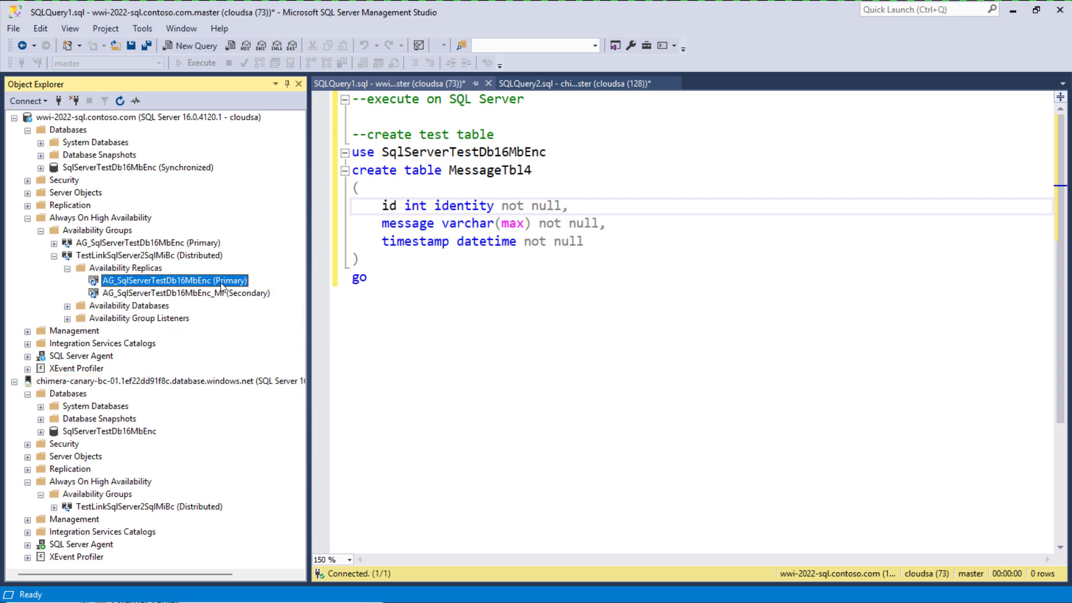
{"action": "mouse_move", "coordinate": [190, 241]}
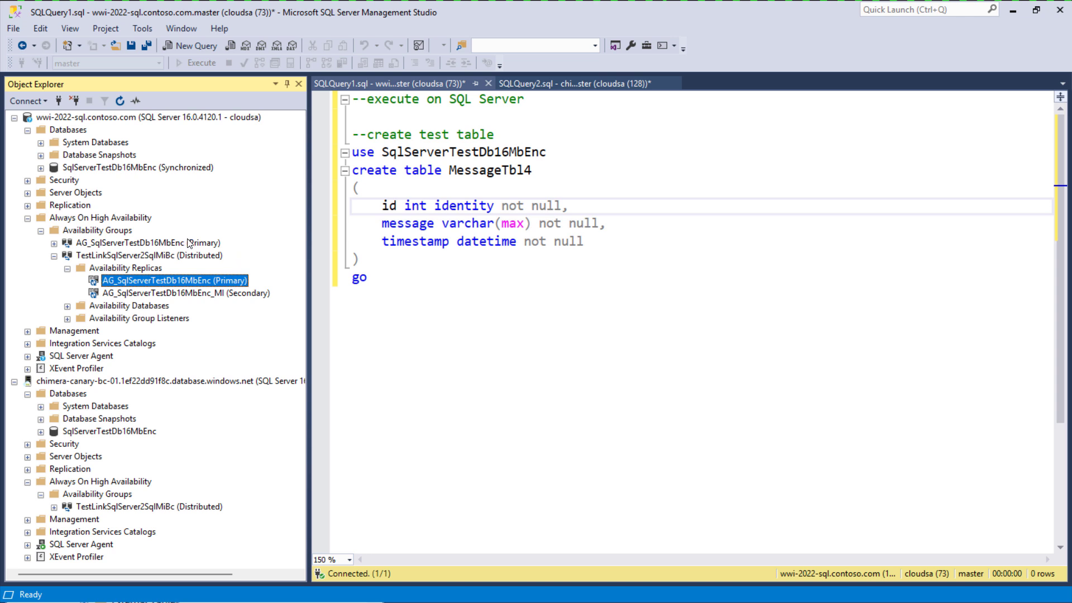
{"action": "left_click", "coordinate": [187, 294]}
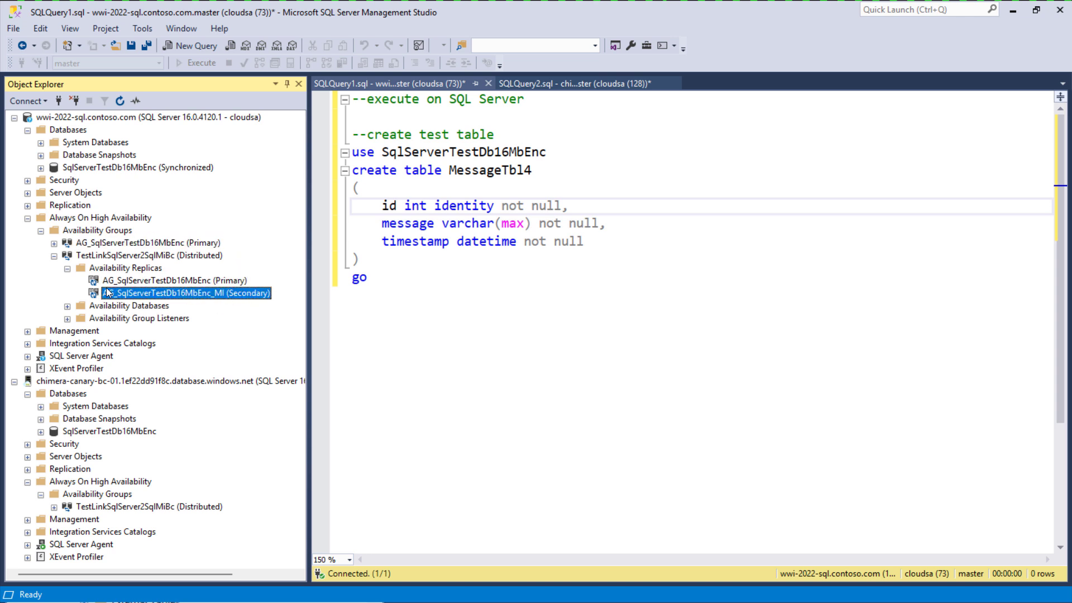
- Review the _MI secondary replica's properties and cancel without changes
{"action": "right_click", "coordinate": [187, 293]}
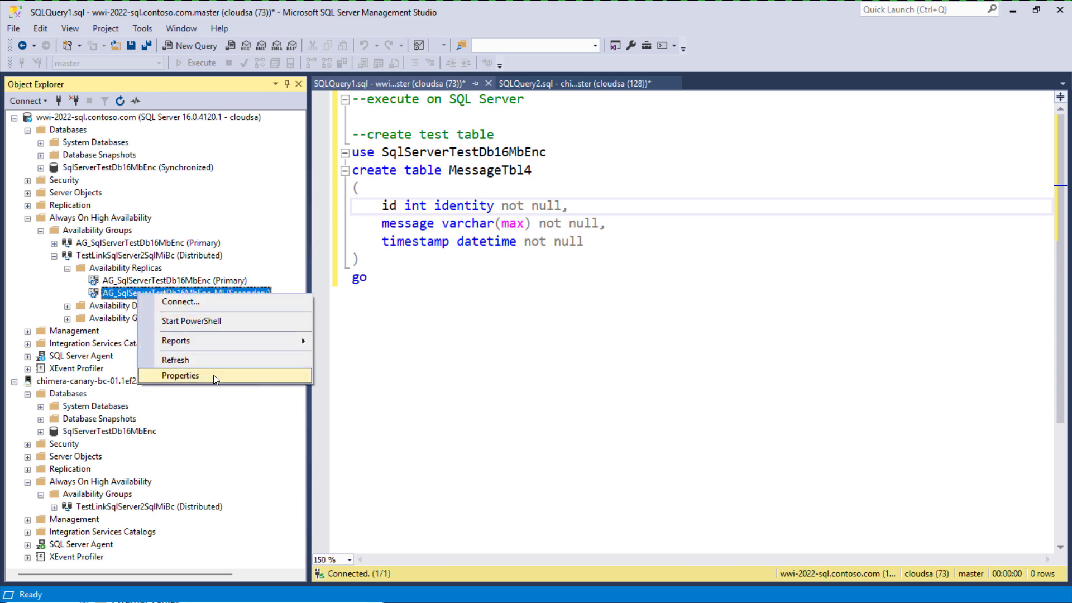
{"action": "left_click", "coordinate": [179, 376]}
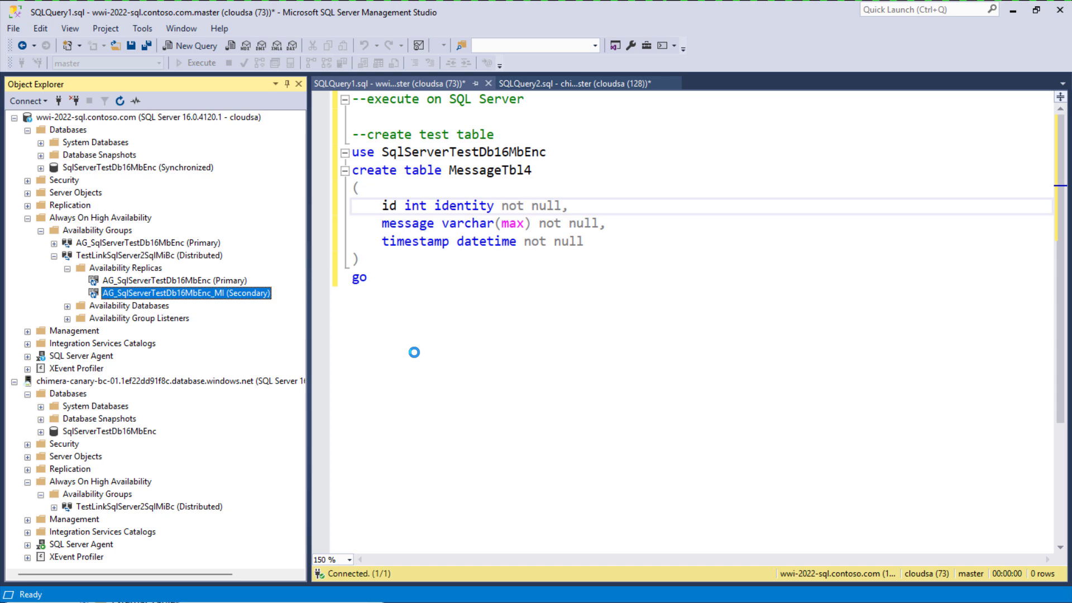
{"action": "double_click", "coordinate": [187, 293]}
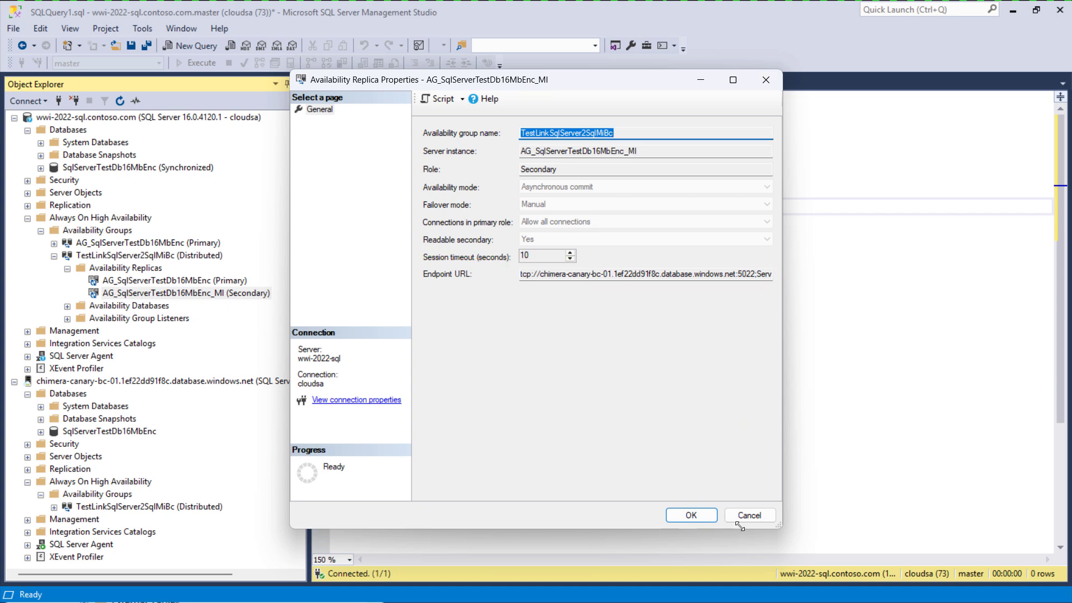
{"action": "left_click", "coordinate": [749, 515]}
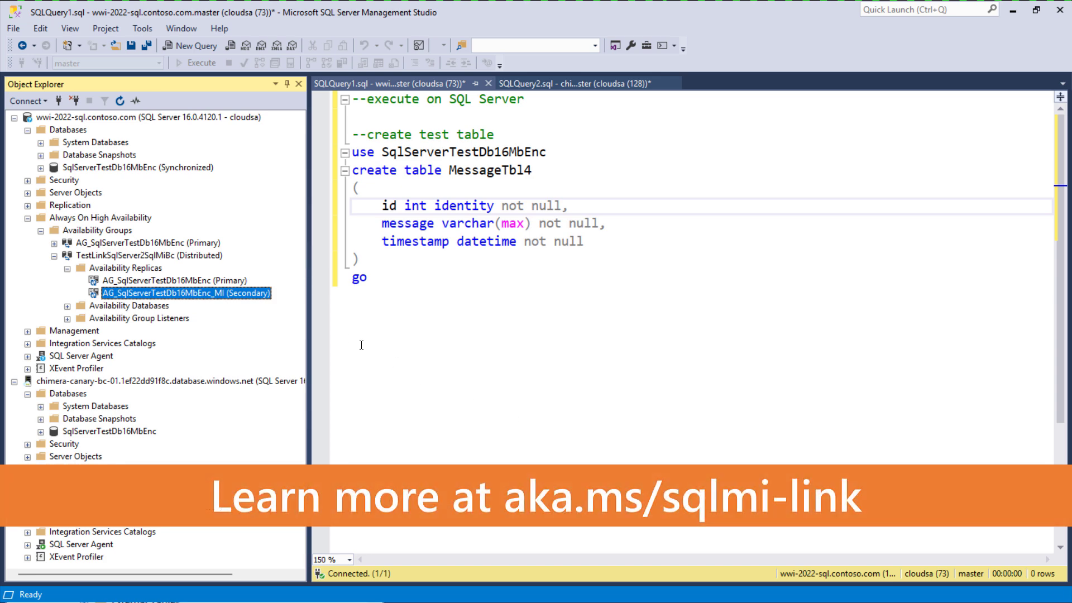
- Collapse the replica list and locate the distributed link under the Managed Instance database
{"action": "left_click", "coordinate": [66, 268]}
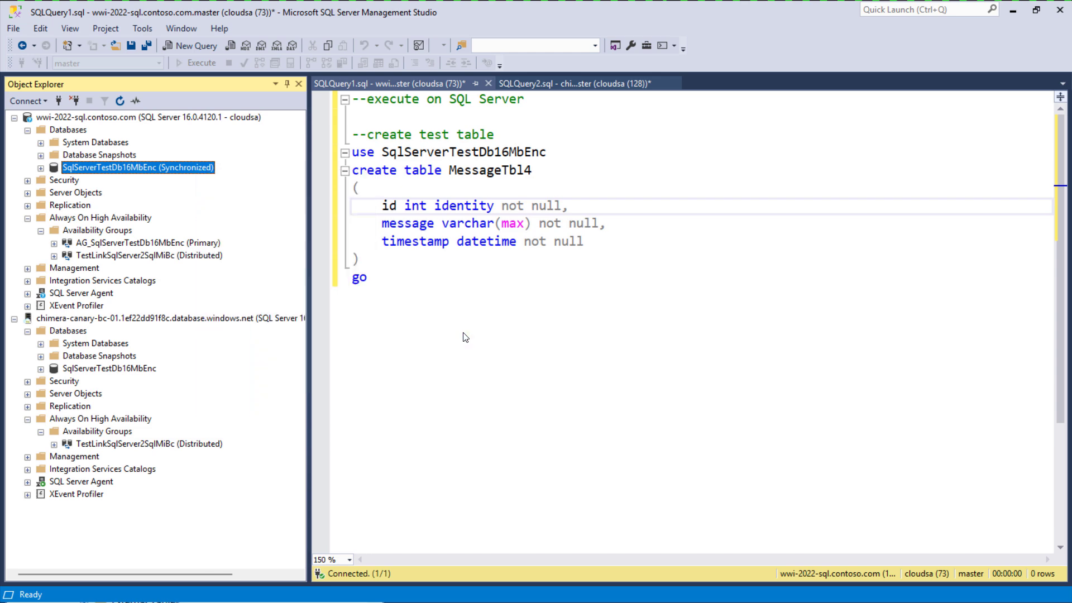
{"action": "right_click", "coordinate": [140, 256]}
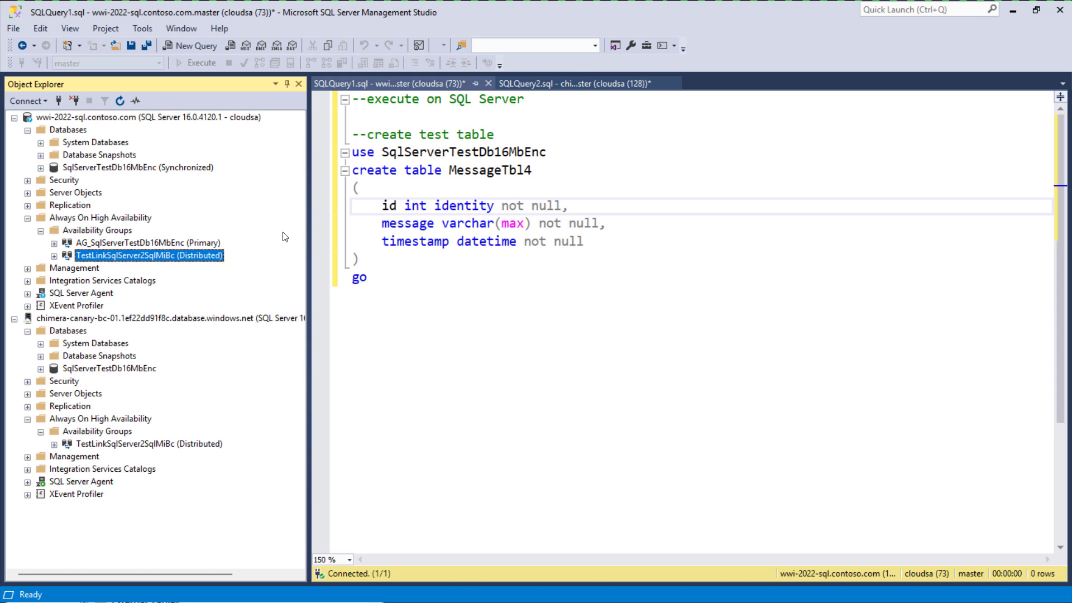
{"action": "left_click", "coordinate": [109, 368]}
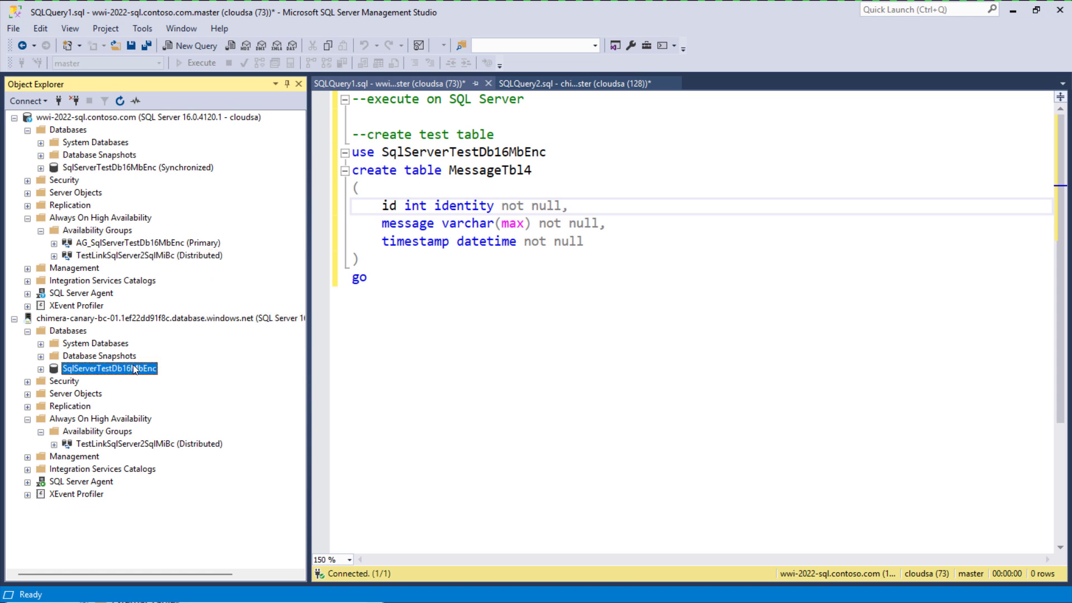
{"action": "right_click", "coordinate": [104, 368]}
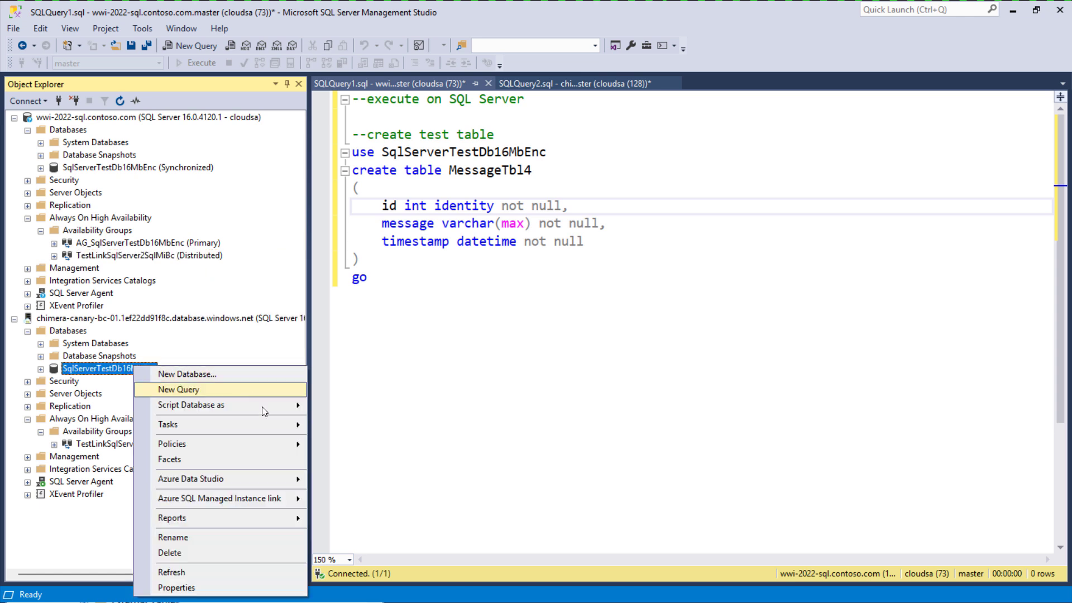
{"action": "mouse_move", "coordinate": [219, 498]}
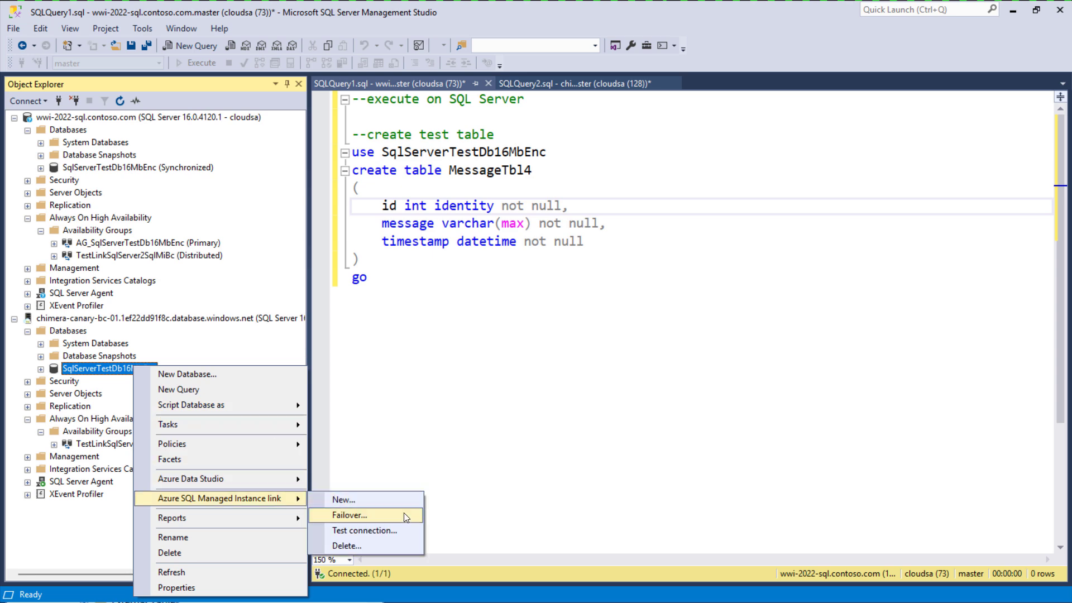
{"action": "mouse_move", "coordinate": [406, 517]}
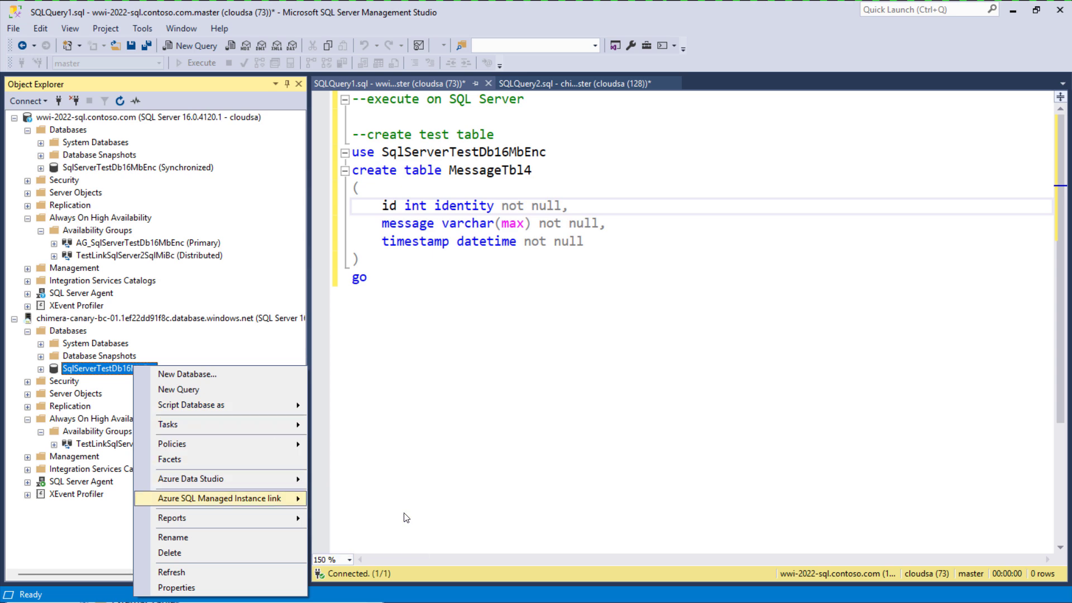
- Launch Failover... on the Managed Instance's distributed availability group to start the failover wizard
{"action": "right_click", "coordinate": [140, 443]}
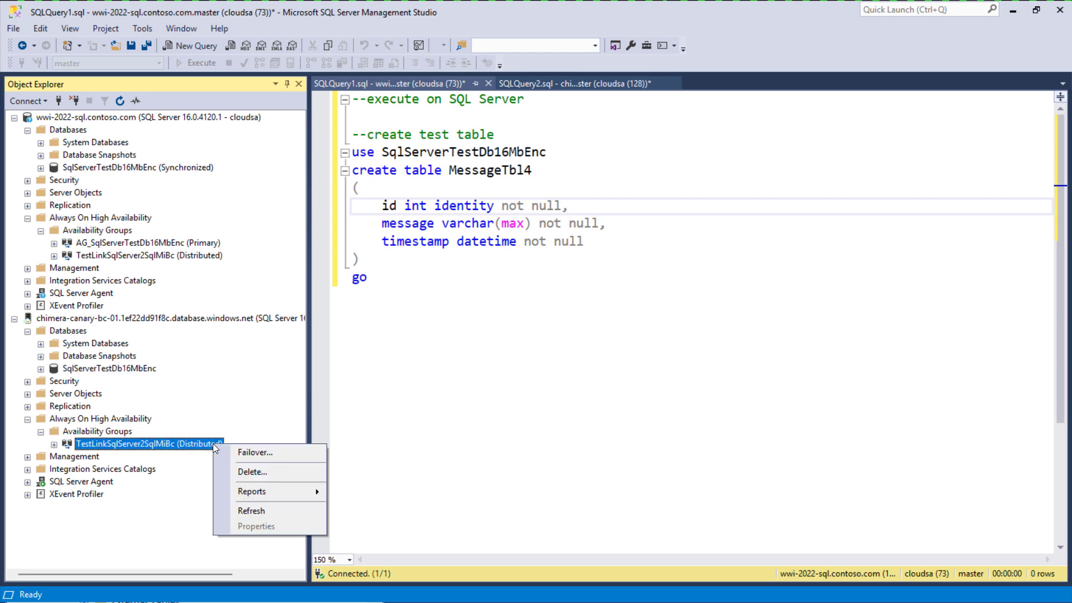
{"action": "left_click", "coordinate": [531, 446]}
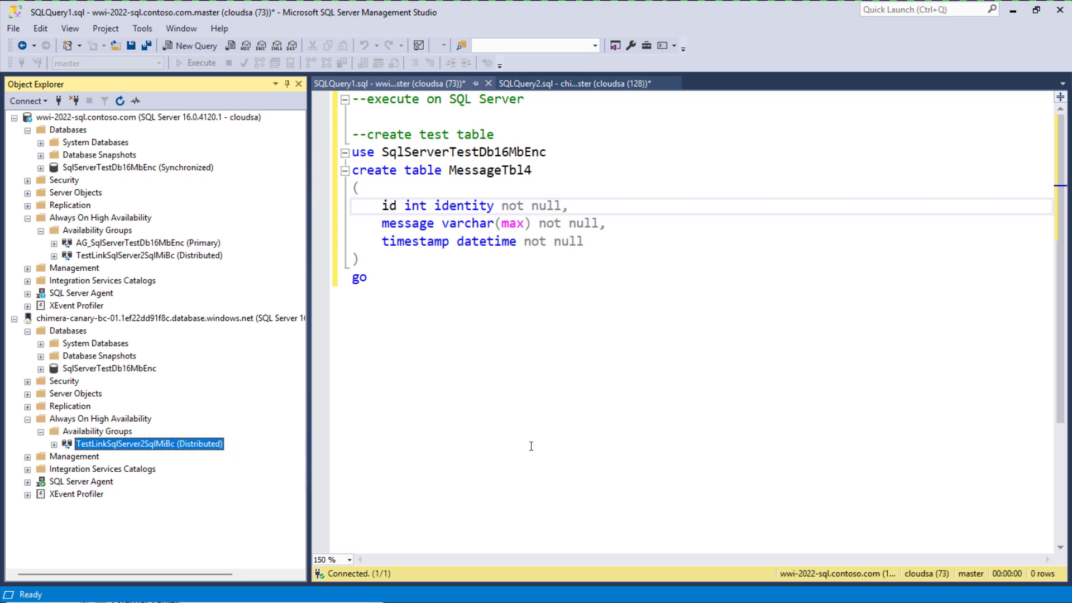
{"action": "mouse_move", "coordinate": [638, 391]}
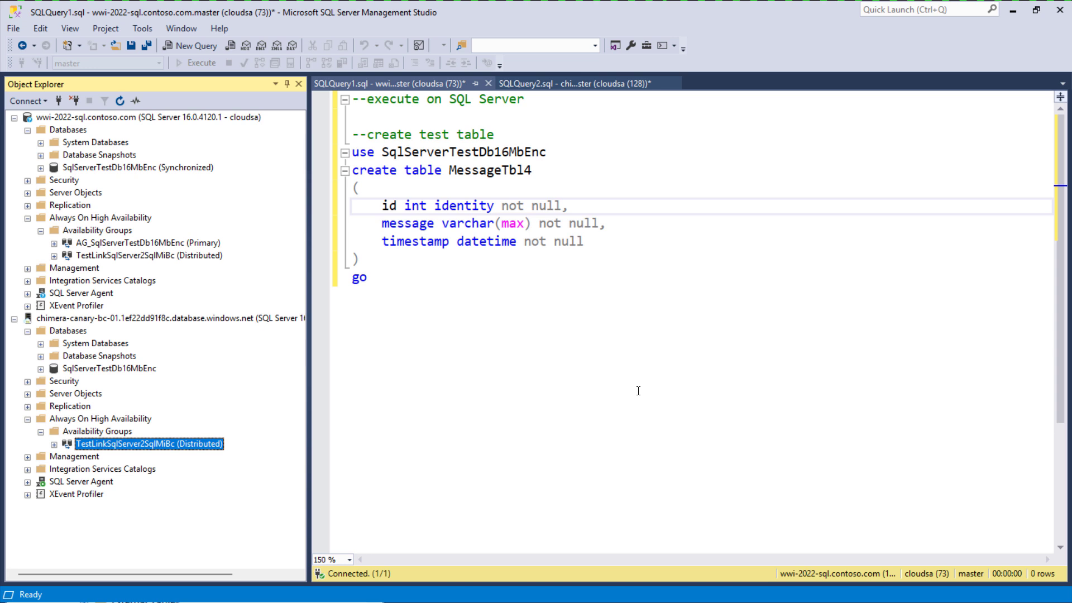
{"action": "key", "text": "Win+Tab"}
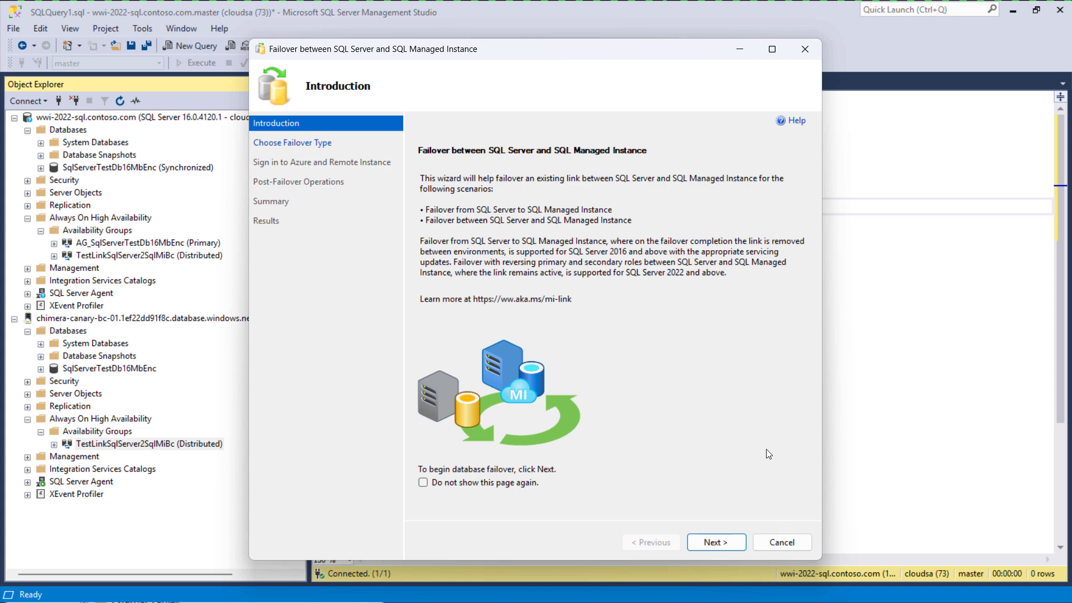
{"action": "mouse_move", "coordinate": [743, 524]}
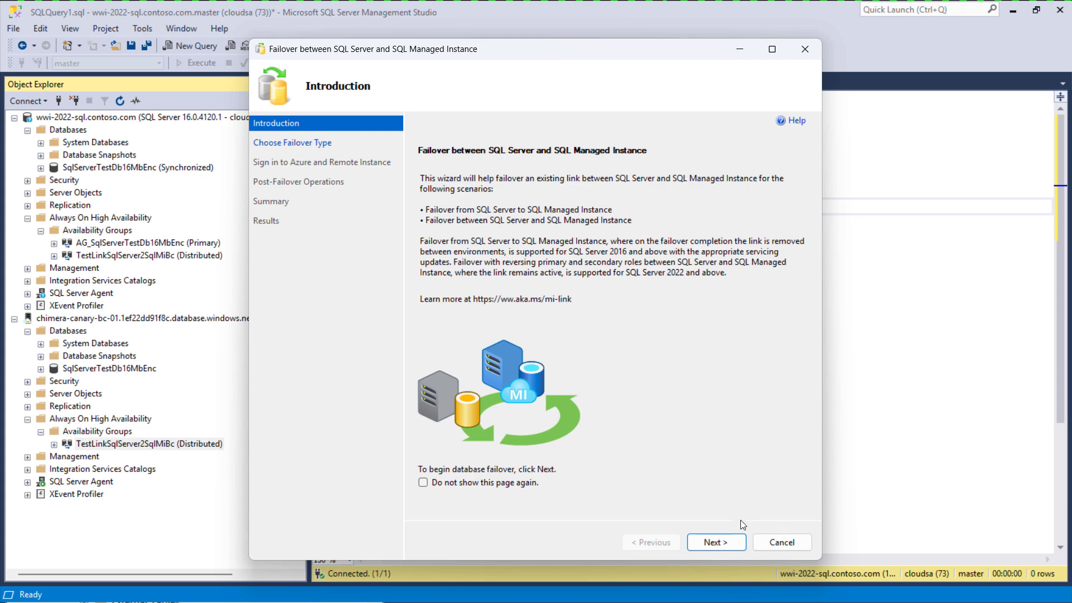
{"action": "left_click", "coordinate": [717, 542]}
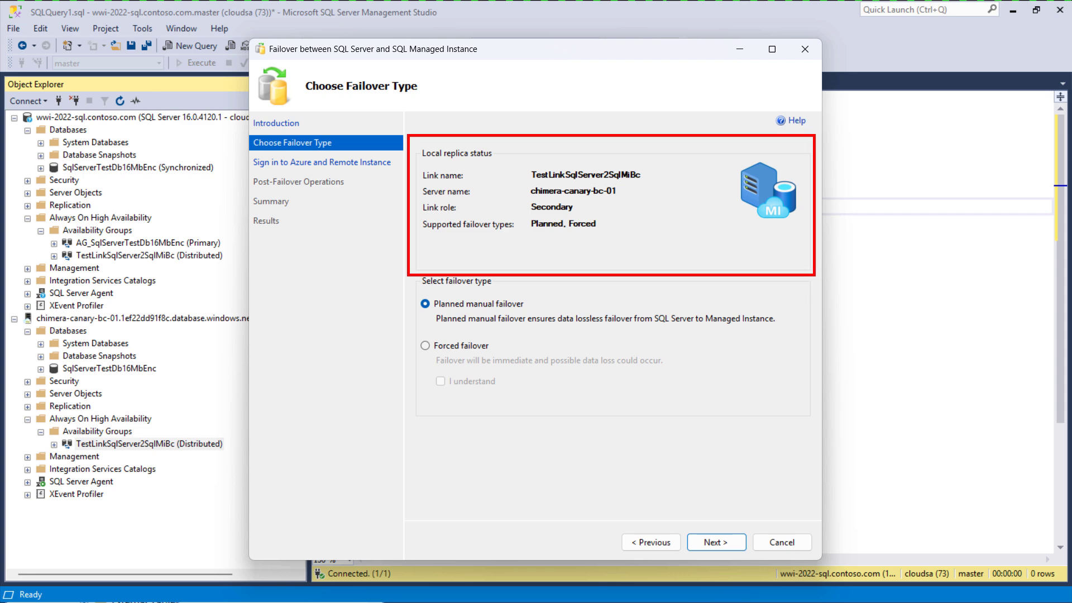
{"action": "mouse_move", "coordinate": [727, 289]}
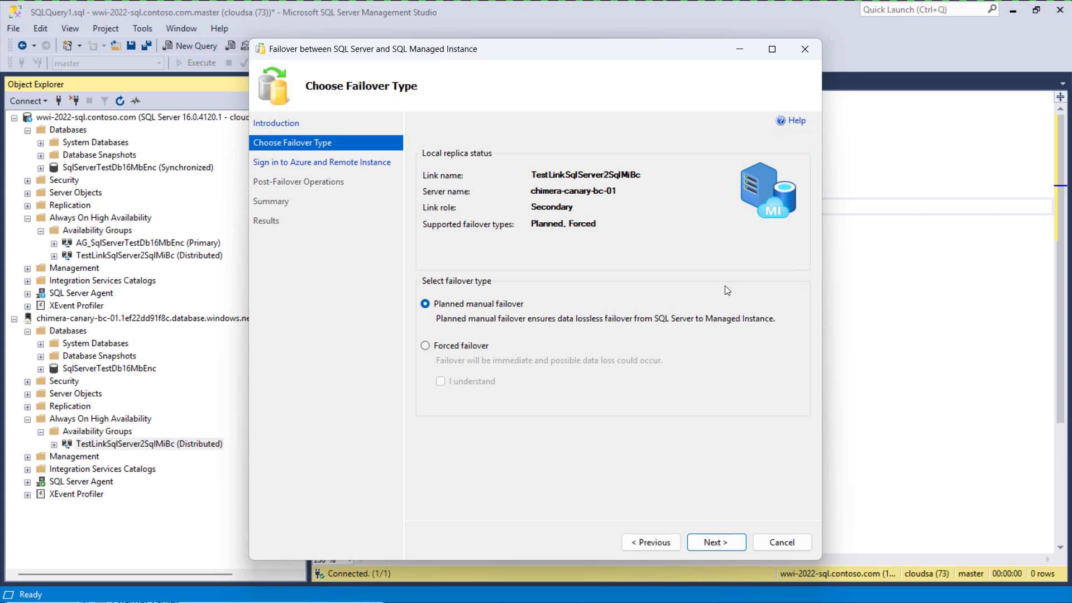
{"action": "mouse_move", "coordinate": [407, 273]}
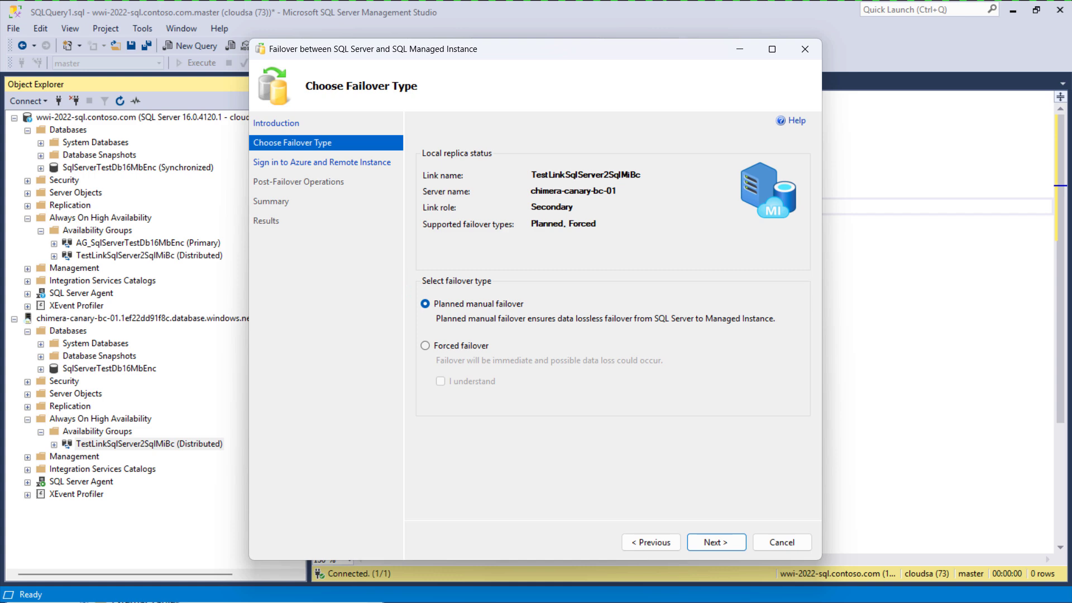
{"action": "left_click", "coordinate": [423, 303]}
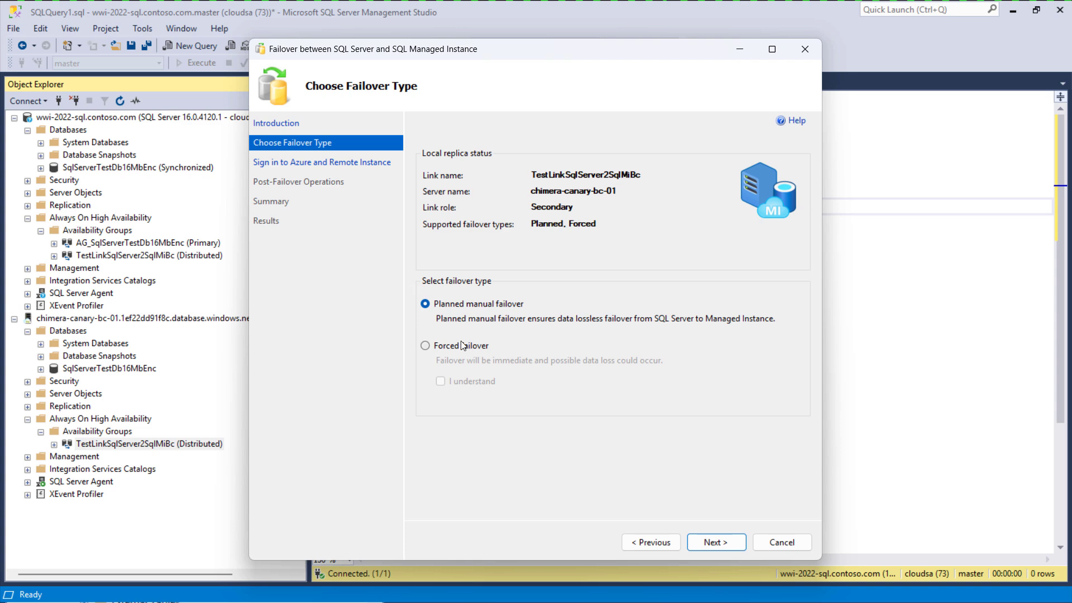
{"action": "left_click", "coordinate": [425, 345]}
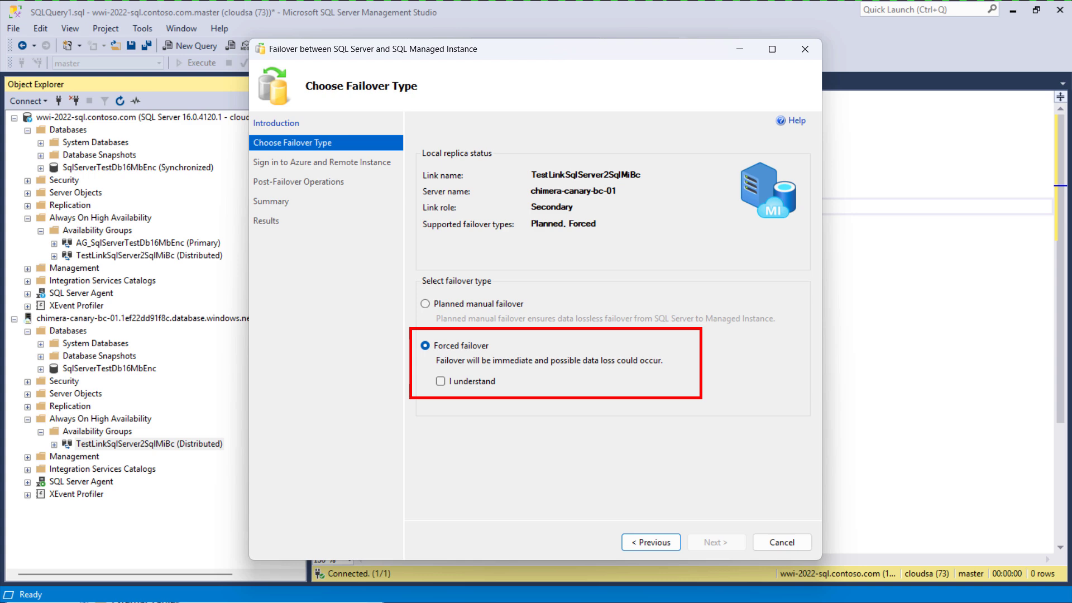
{"action": "left_click", "coordinate": [424, 304]}
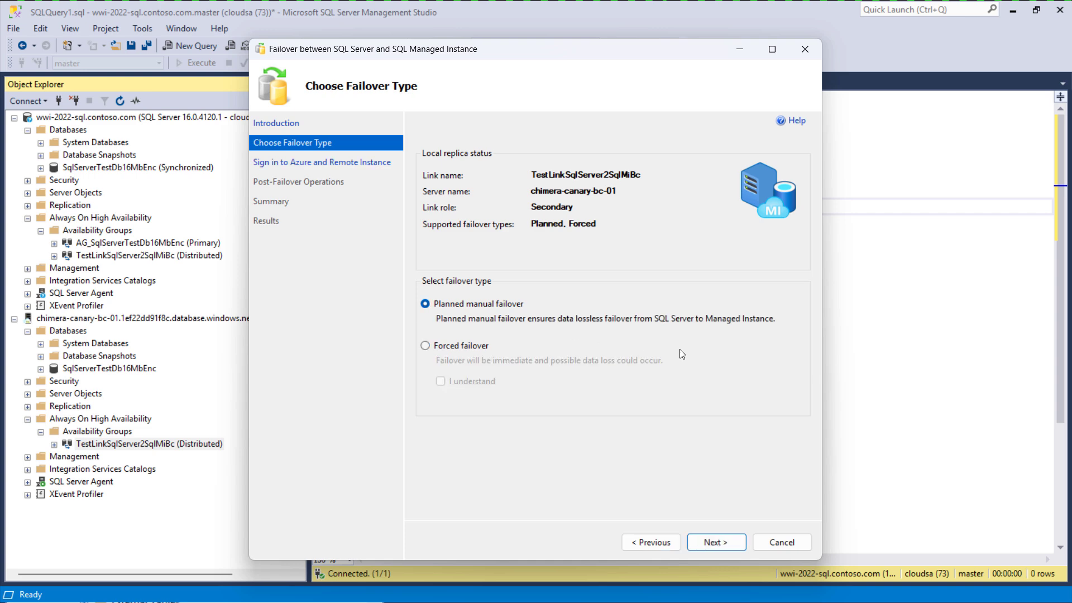
- Advance to the sign-in page and connect to the SQL Server instance with the chosen authentication
{"action": "left_click", "coordinate": [716, 542]}
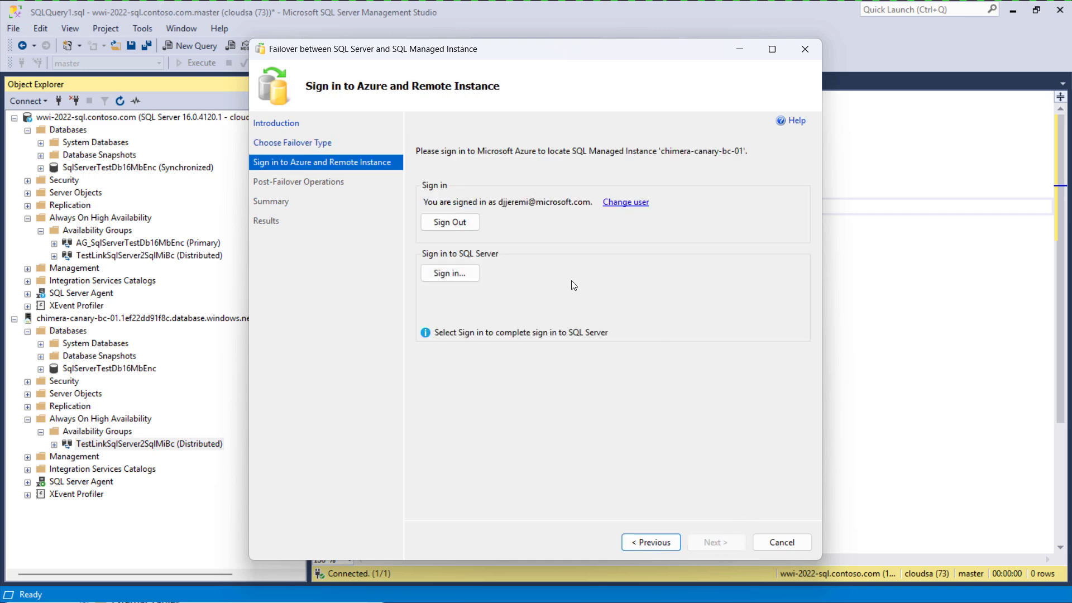
{"action": "left_click", "coordinate": [449, 273]}
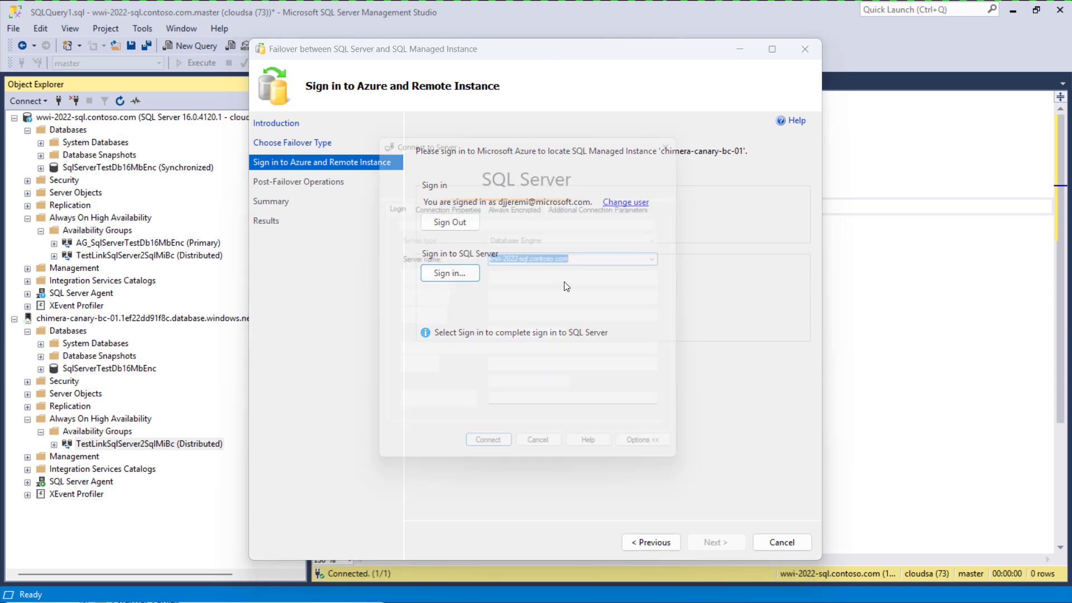
{"action": "left_click", "coordinate": [671, 281]}
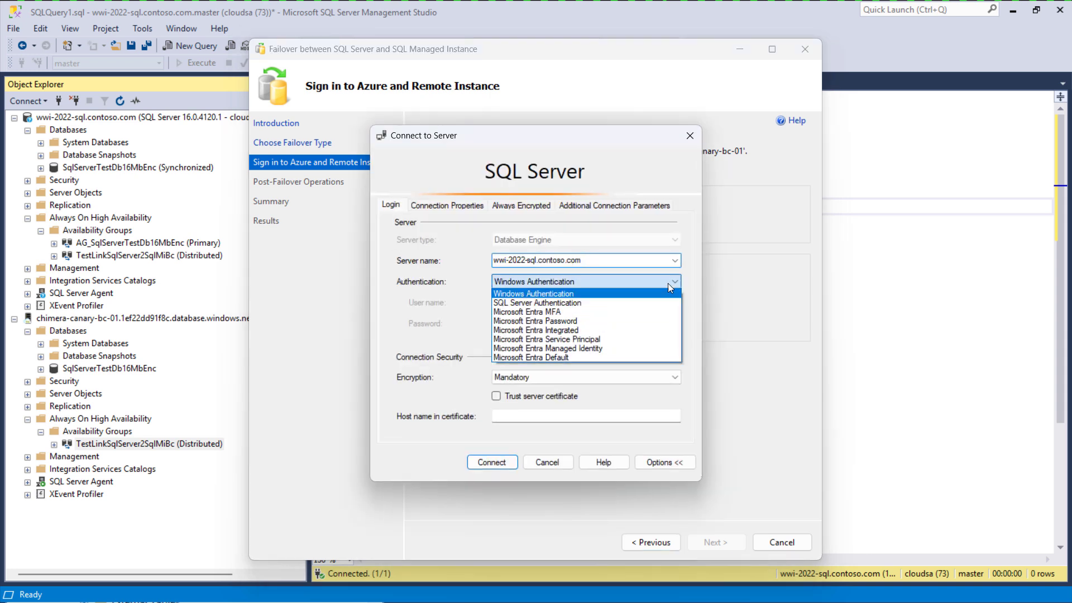
{"action": "left_click", "coordinate": [536, 303]}
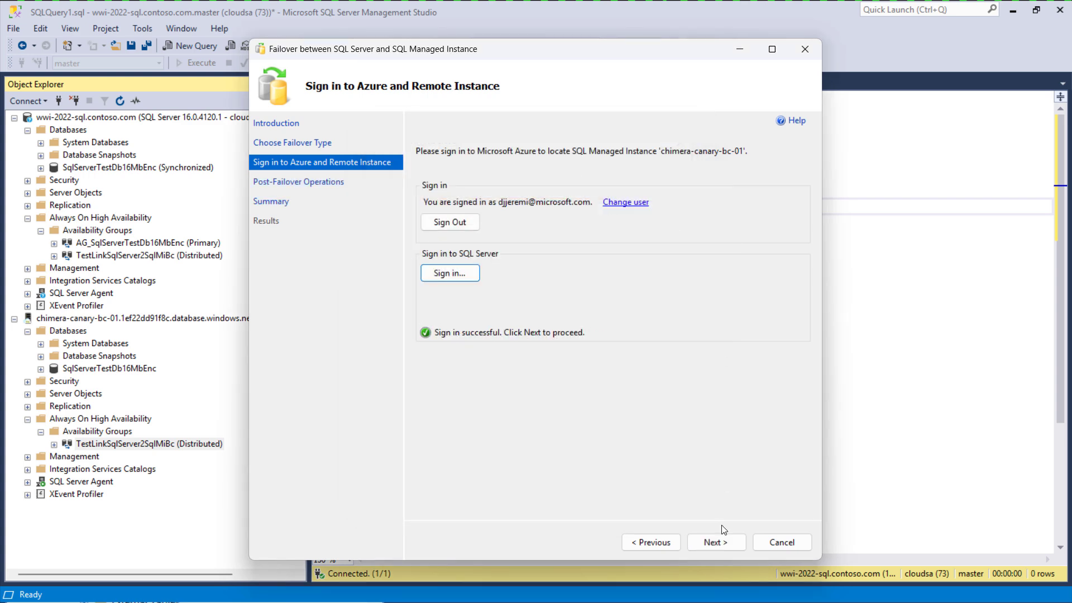
- Reach Post-Failover Operations, leaving 'Remove the link after successful failover completion' unchecked
{"action": "left_click", "coordinate": [716, 542]}
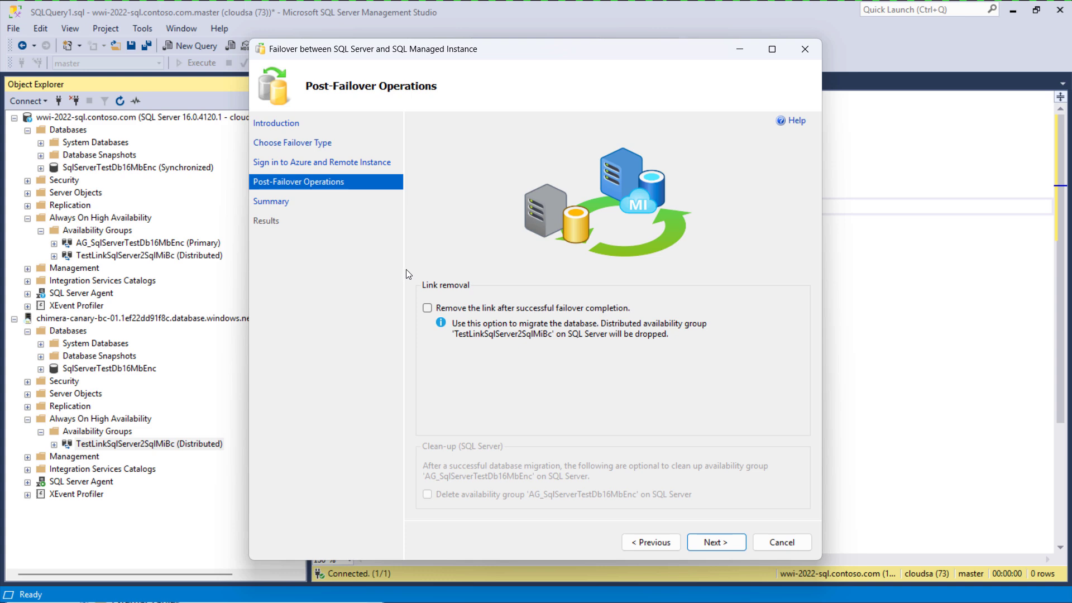
{"action": "mouse_move", "coordinate": [460, 151]}
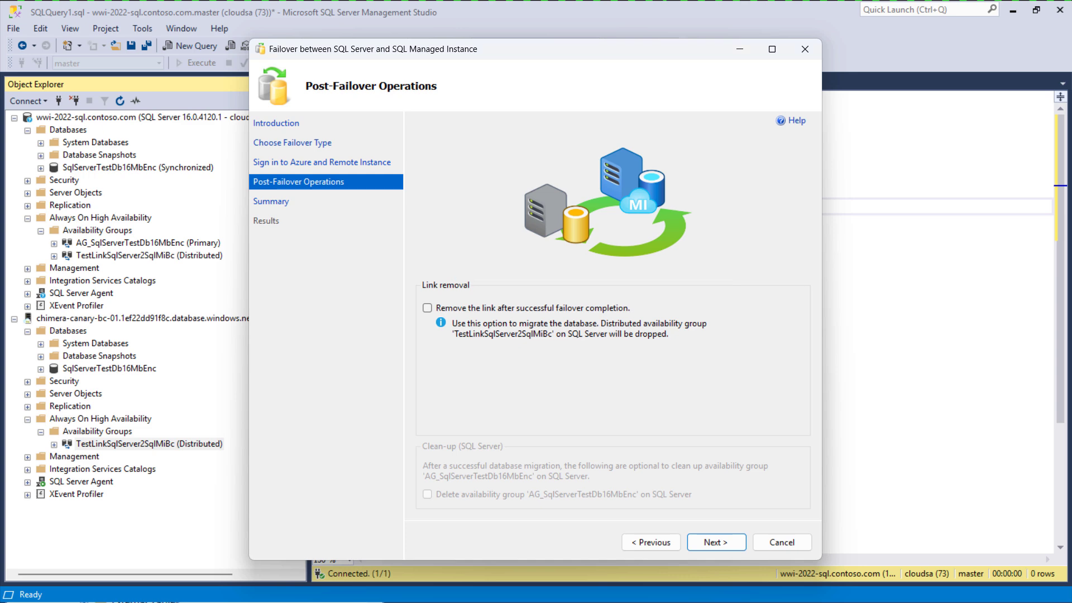
{"action": "left_click", "coordinate": [427, 308]}
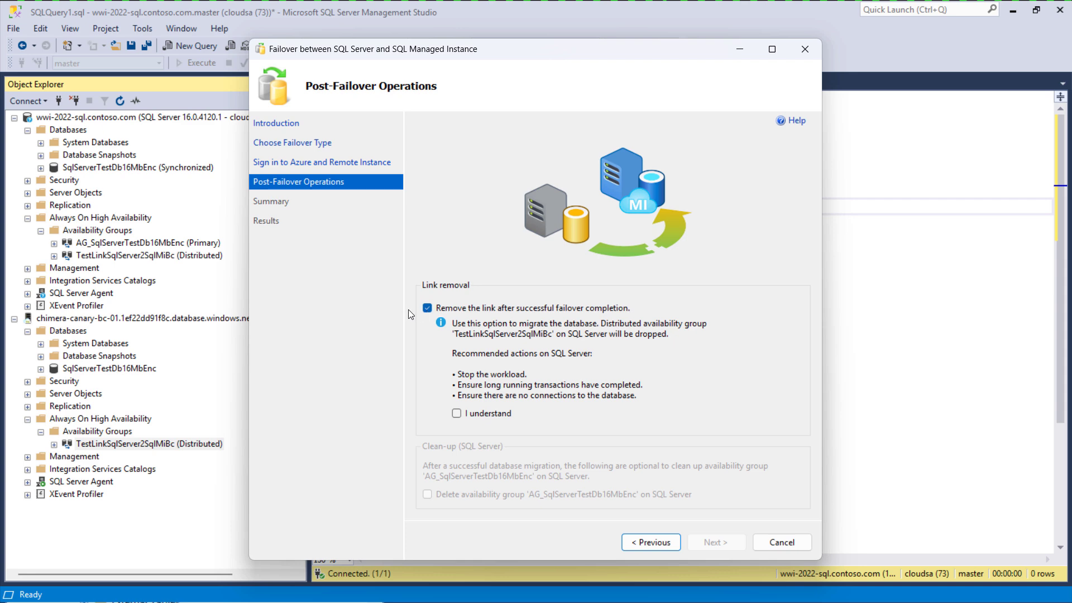
{"action": "left_click", "coordinate": [428, 308]}
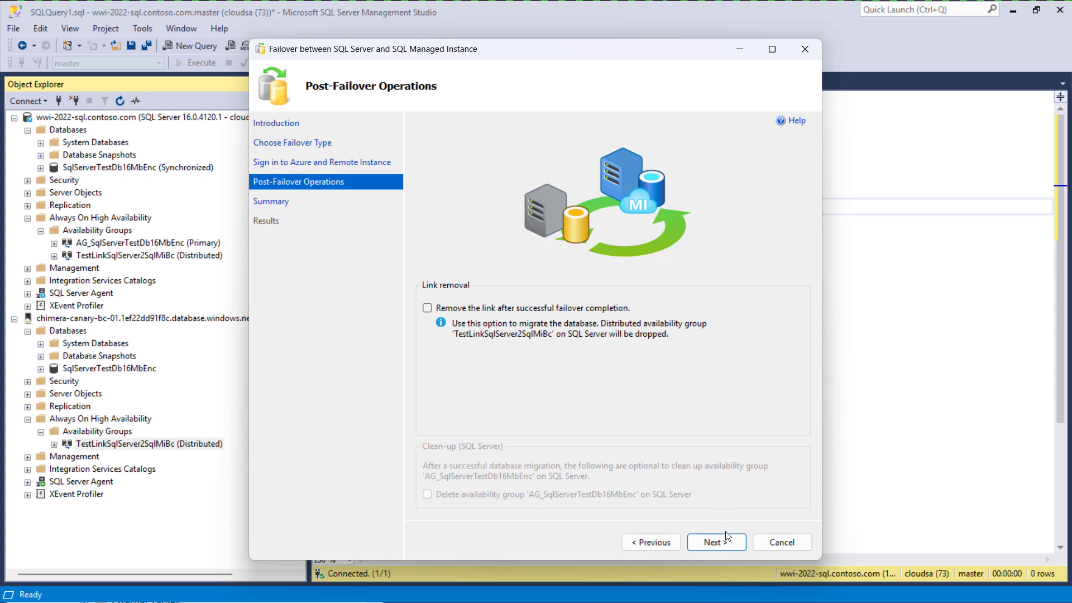
- Review the Summary and finish the planned failover to SQL Managed Instance, all steps succeeding
{"action": "left_click", "coordinate": [717, 542]}
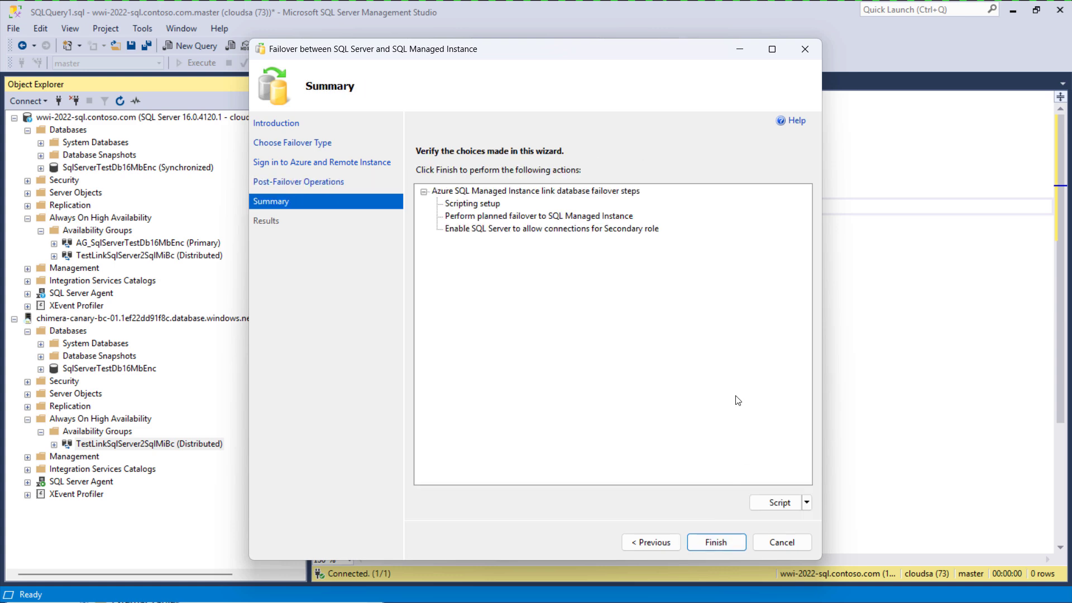
{"action": "mouse_move", "coordinate": [729, 476]}
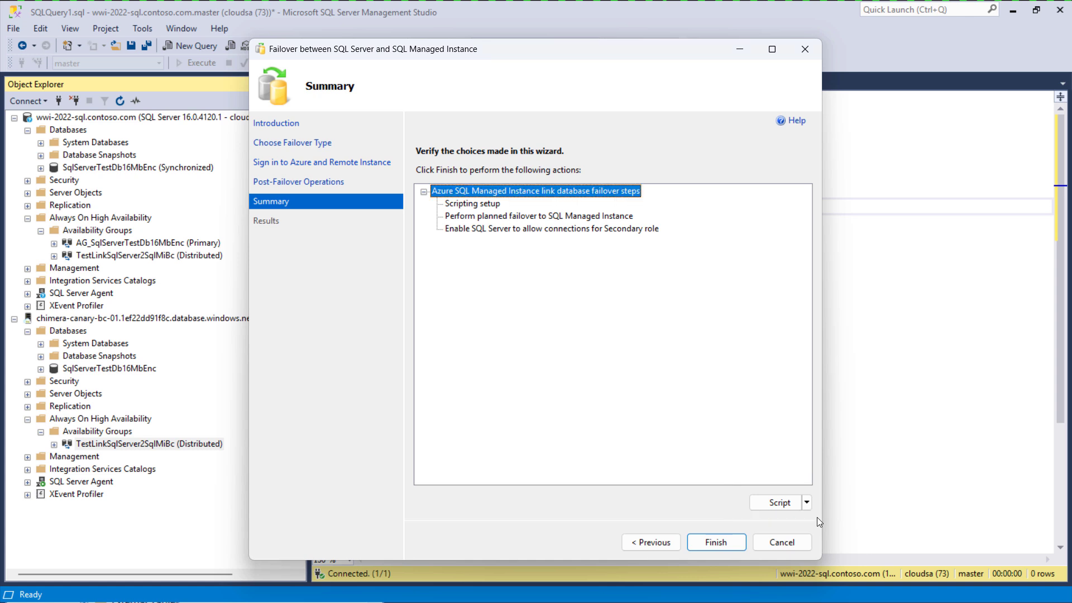
{"action": "left_click", "coordinate": [716, 542]}
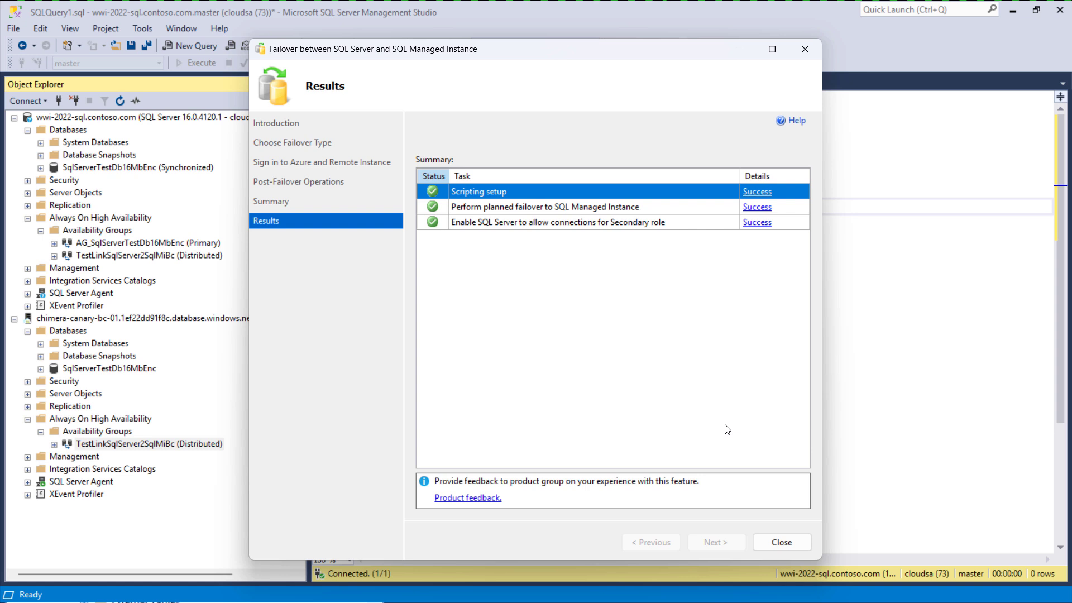
{"action": "mouse_move", "coordinate": [758, 438]}
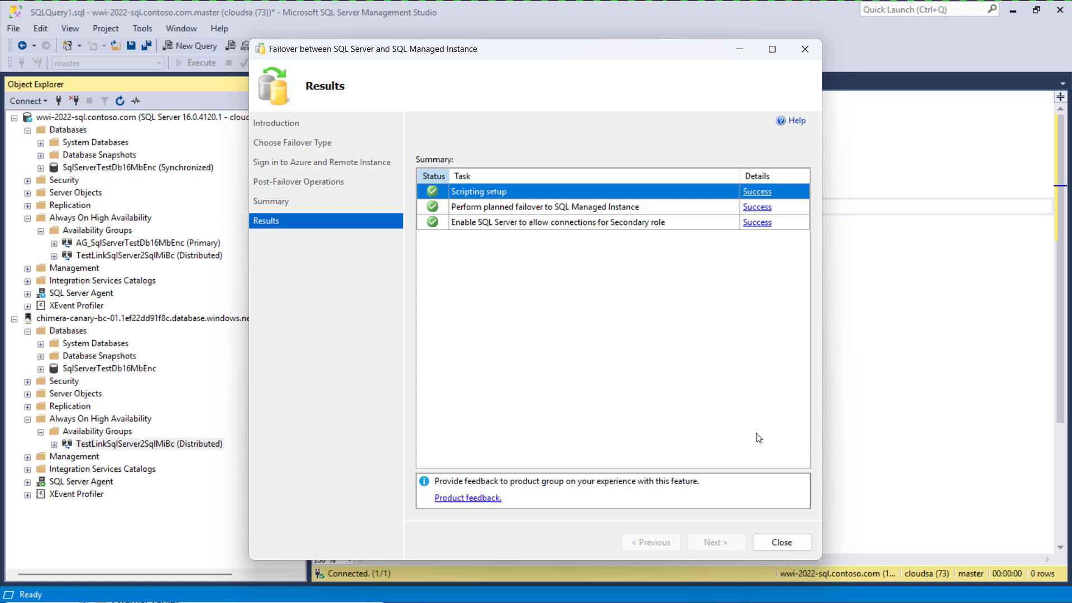
- Close the wizard and check the TestLinkSqlServer2SqlMiBc replicas' roles after failover
{"action": "left_click", "coordinate": [782, 542]}
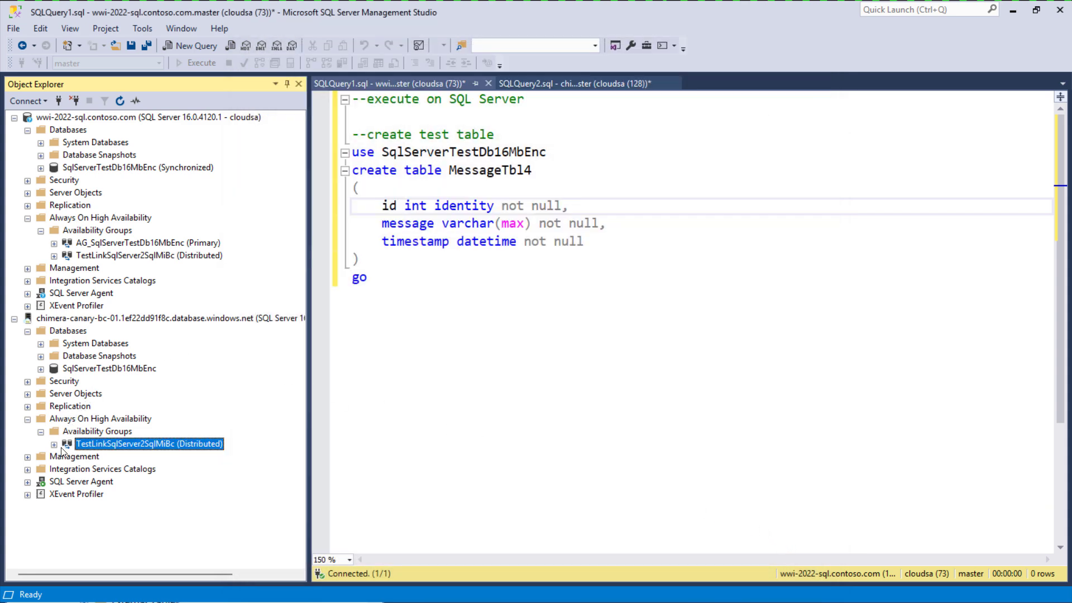
{"action": "left_click", "coordinate": [52, 444]}
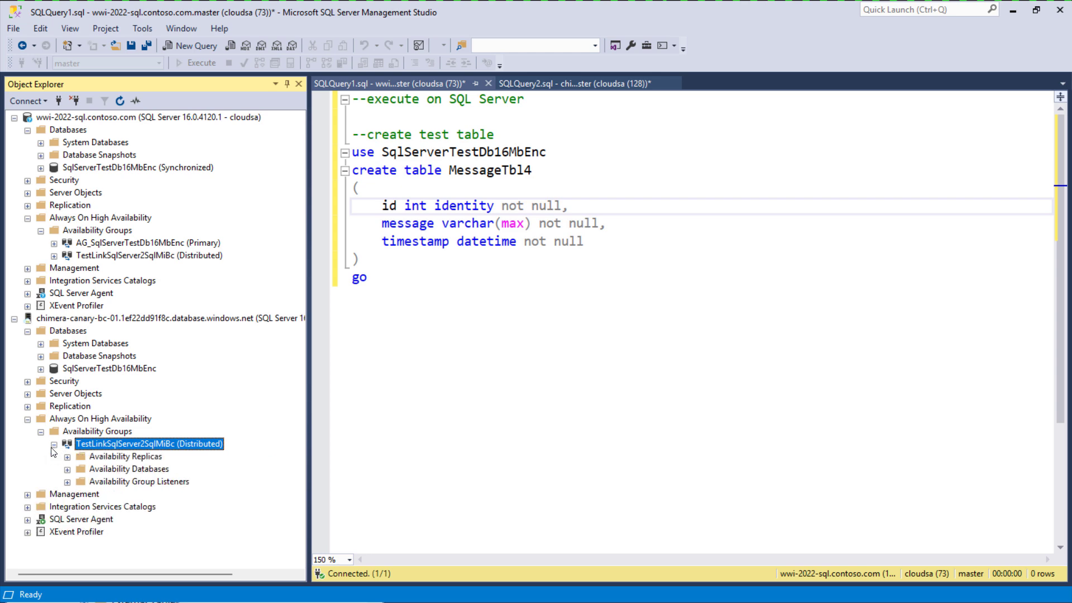
{"action": "left_click", "coordinate": [67, 456]}
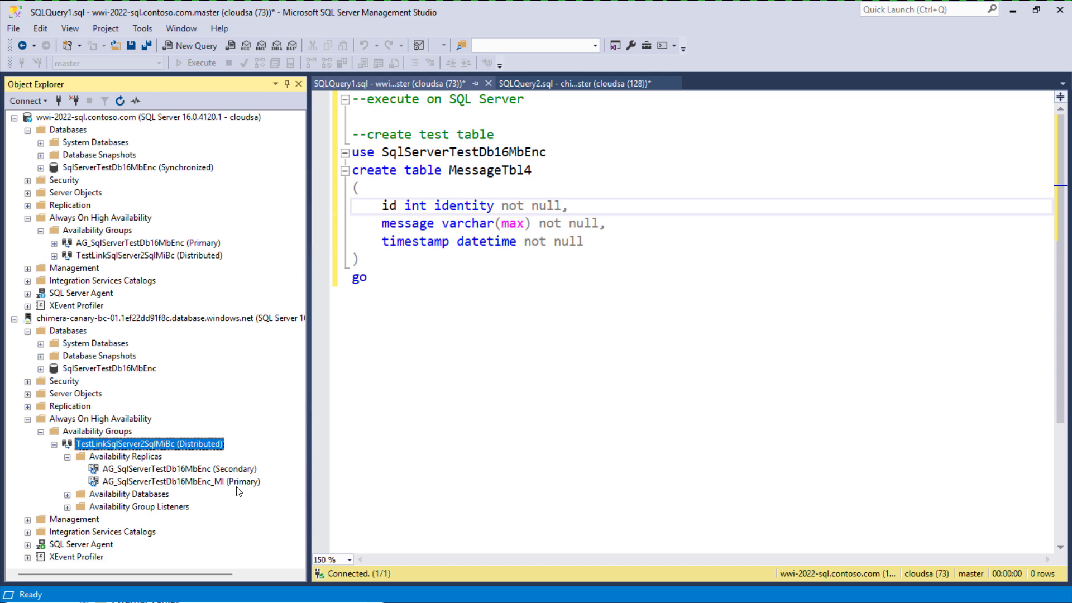
{"action": "mouse_move", "coordinate": [240, 478]}
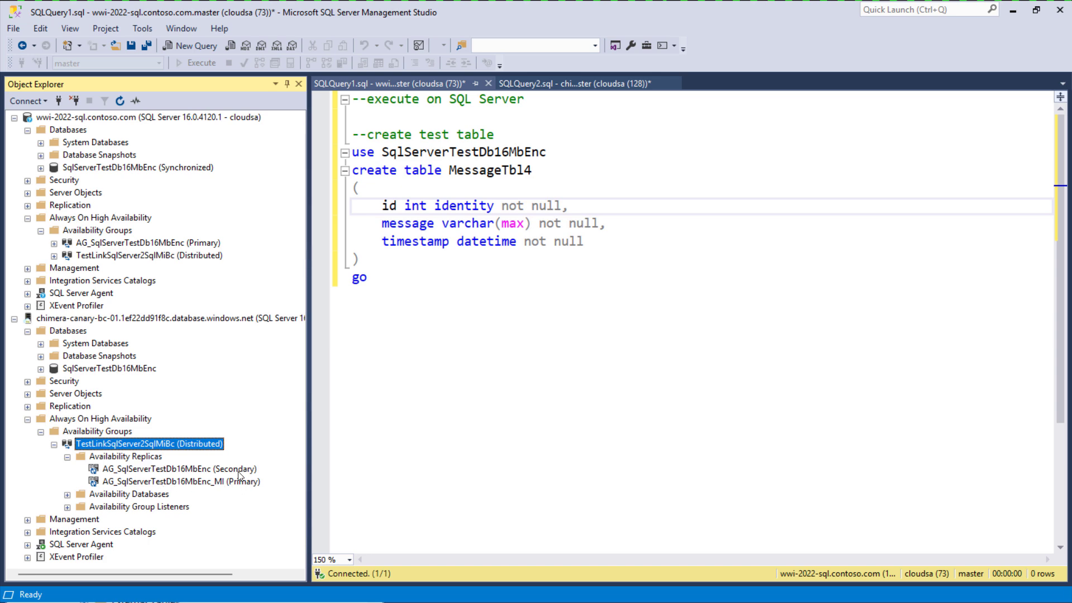
{"action": "mouse_move", "coordinate": [193, 472]}
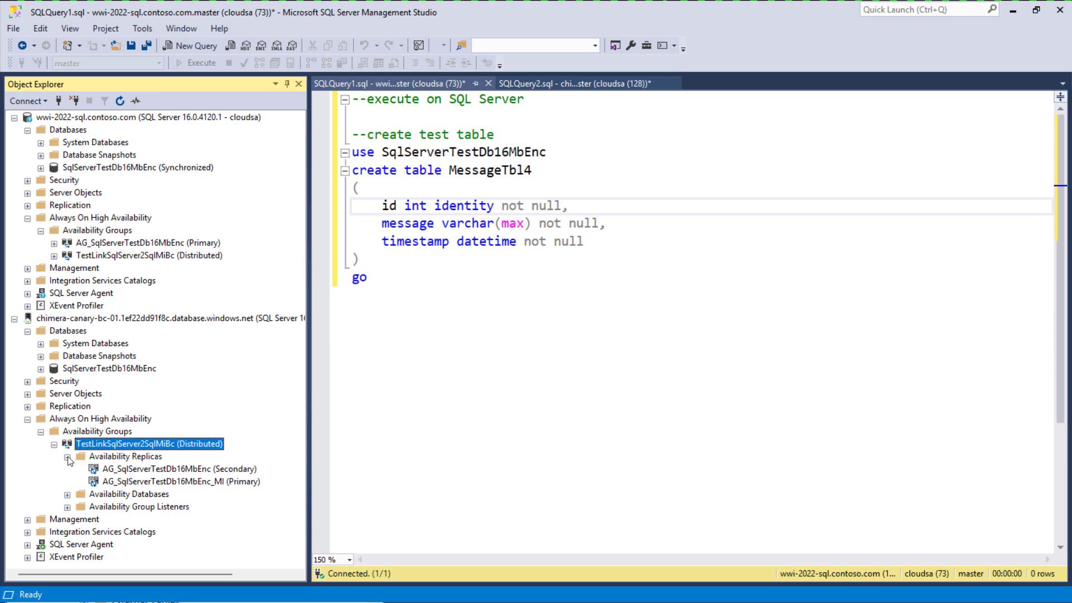
{"action": "left_click", "coordinate": [51, 443]}
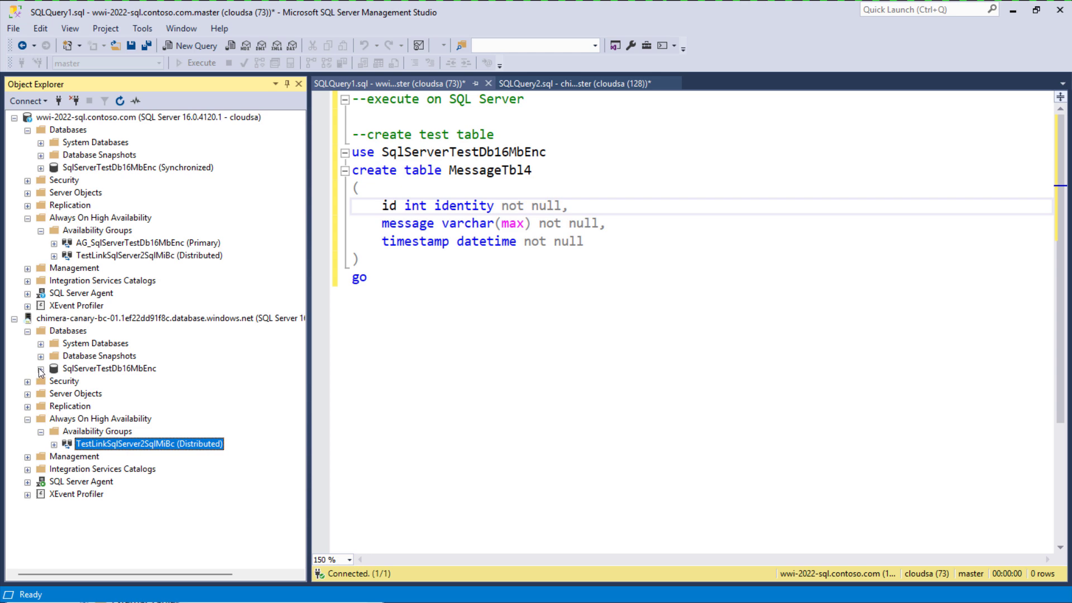
- List the tables of SqlServerTestDb16MbEnc on chimera-canary, showing MessageTbl and MessageTbl2
{"action": "left_click", "coordinate": [41, 368]}
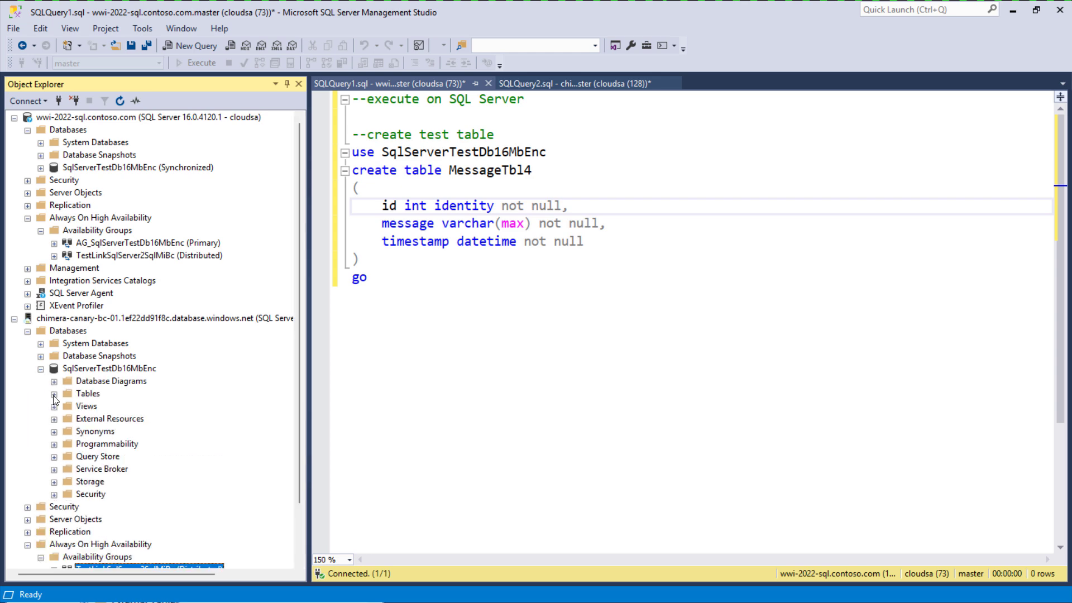
{"action": "left_click", "coordinate": [54, 394]}
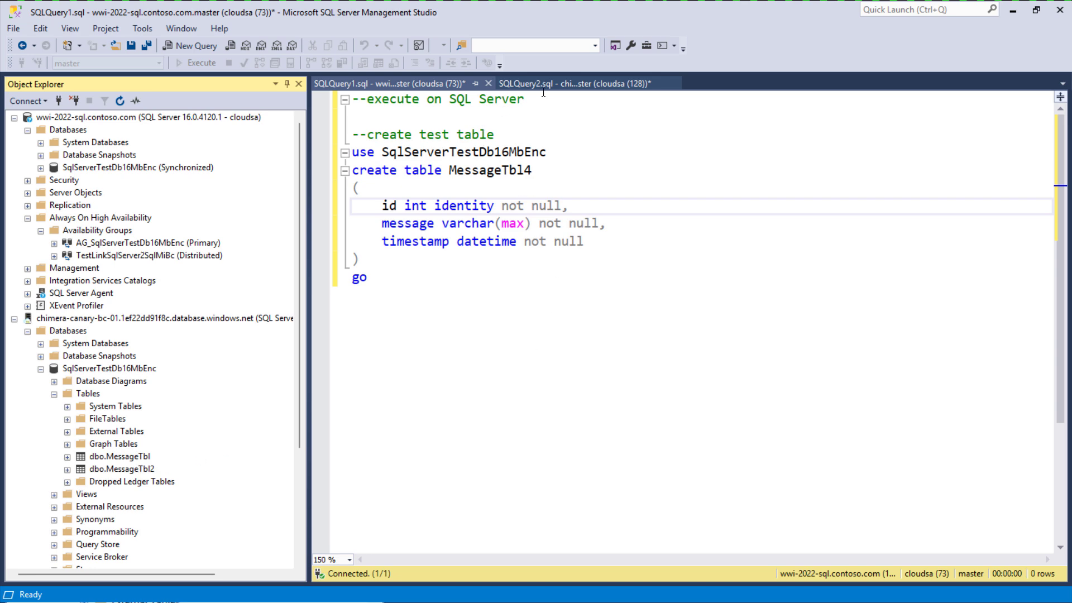
- Run the create table script for MessageTbl3 on the Managed Instance in SQLQuery2
{"action": "left_click", "coordinate": [582, 83]}
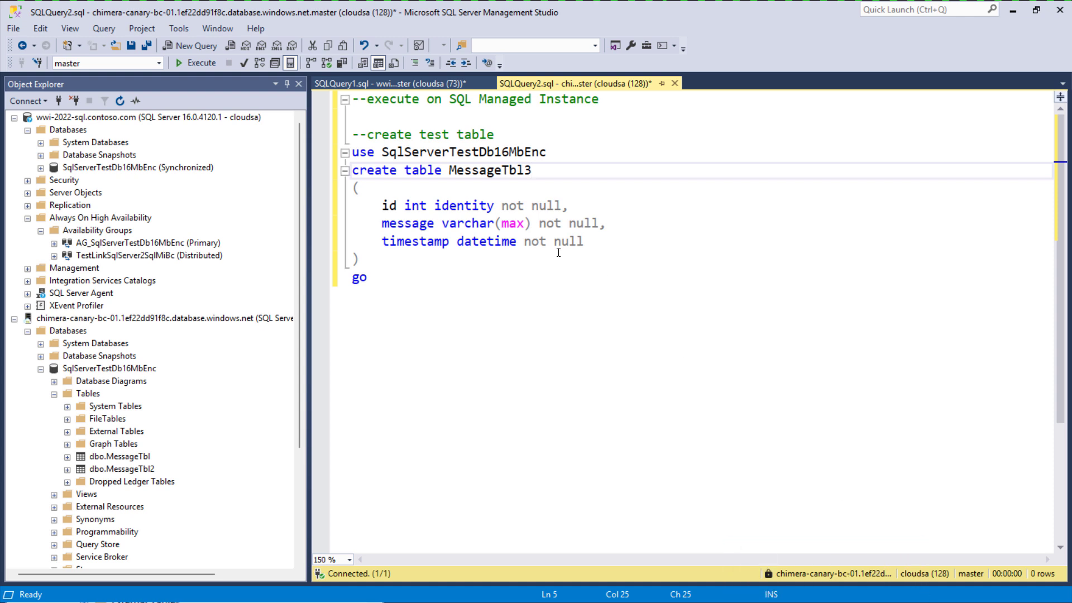
{"action": "left_click_drag", "start_coordinate": [353, 134], "coordinate": [359, 259]}
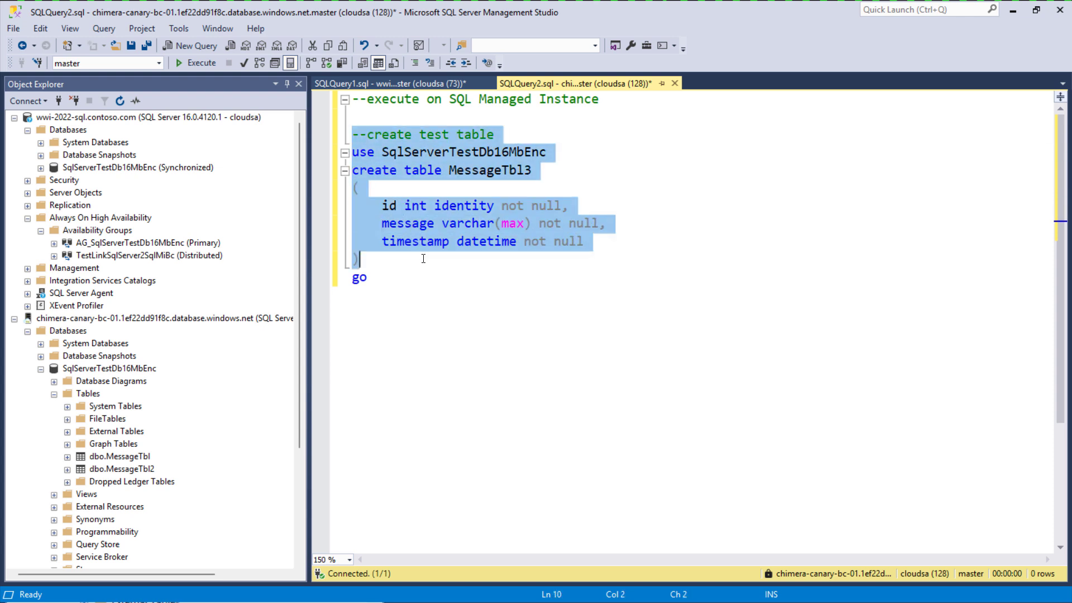
{"action": "left_click", "coordinate": [196, 62]}
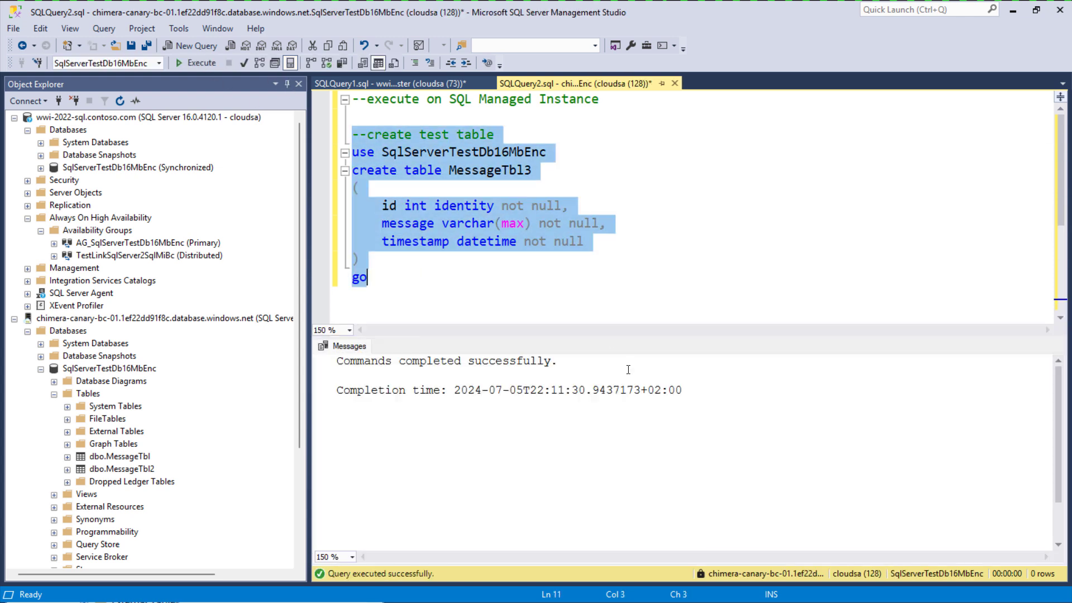
{"action": "mouse_move", "coordinate": [619, 361]}
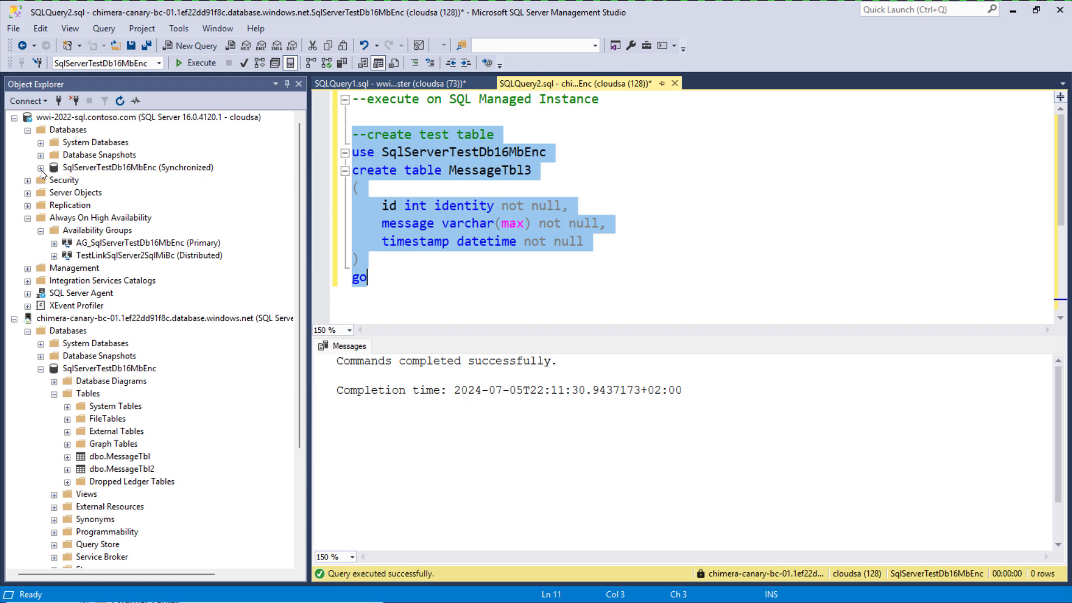
- Expand SqlServerTestDb16MbEnc > Tables on wwi-2022-sql to list the SQL Server copy's tables
{"action": "left_click", "coordinate": [41, 167]}
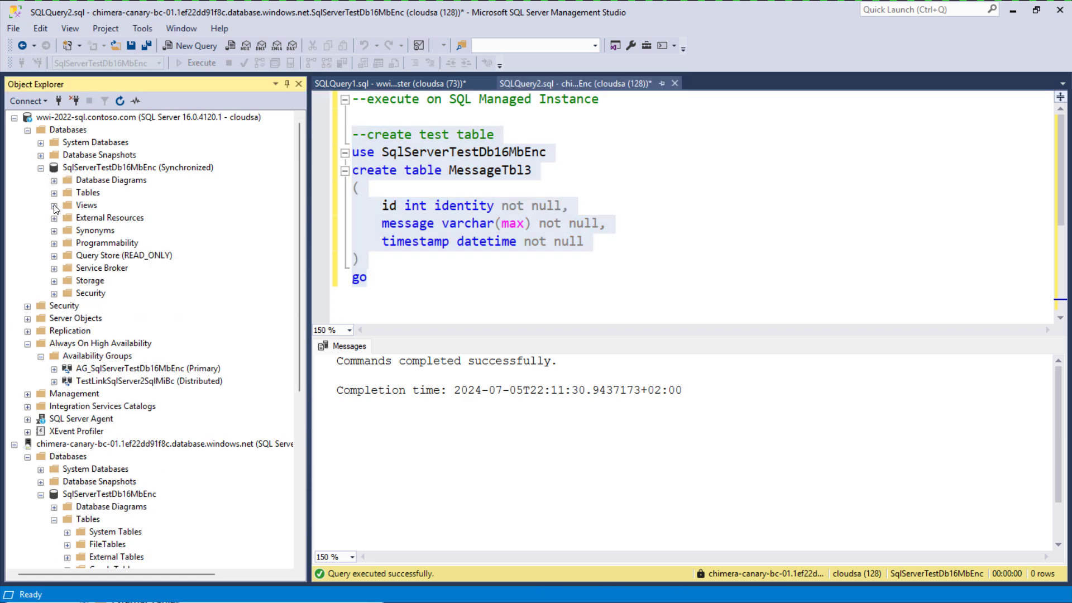
{"action": "left_click", "coordinate": [54, 192]}
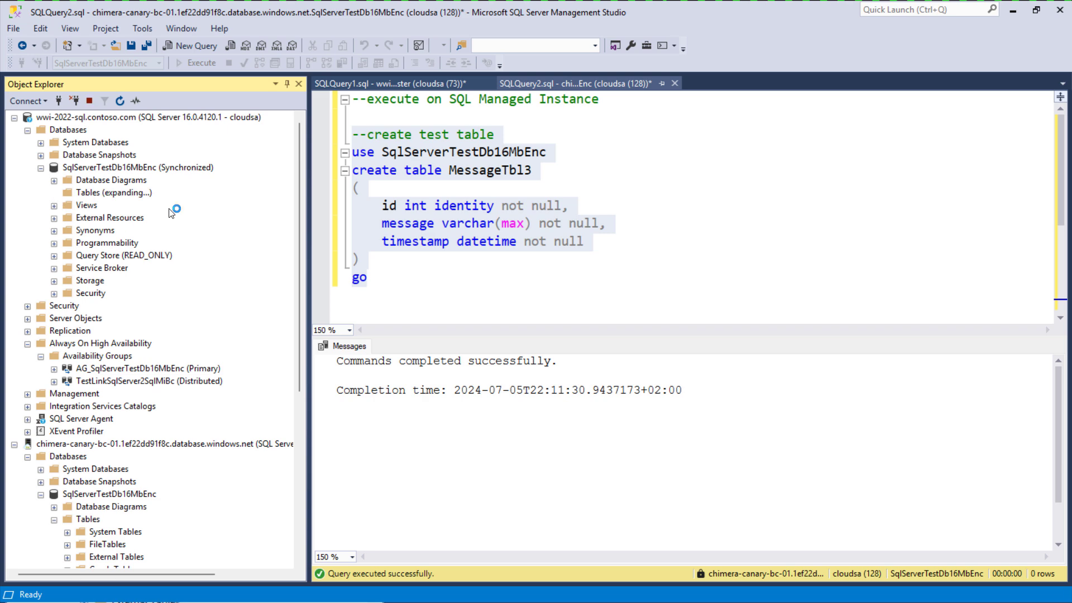
{"action": "left_click", "coordinate": [87, 192]}
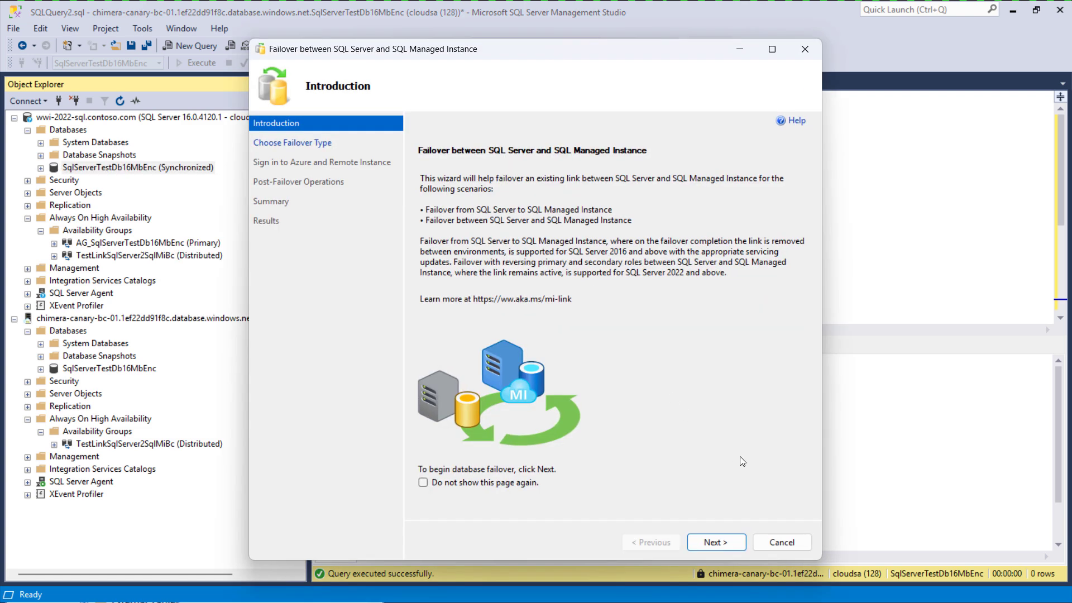
- Step through the failover wizard: planned manual failover, sign in, link removal left unchecked
{"action": "left_click", "coordinate": [717, 542]}
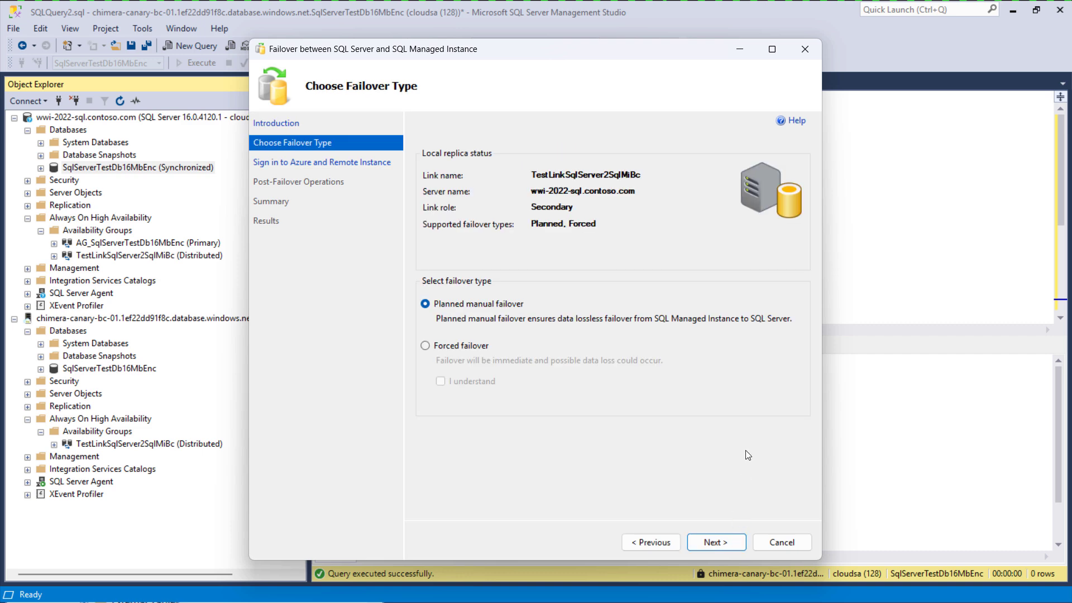
{"action": "mouse_move", "coordinate": [418, 167]}
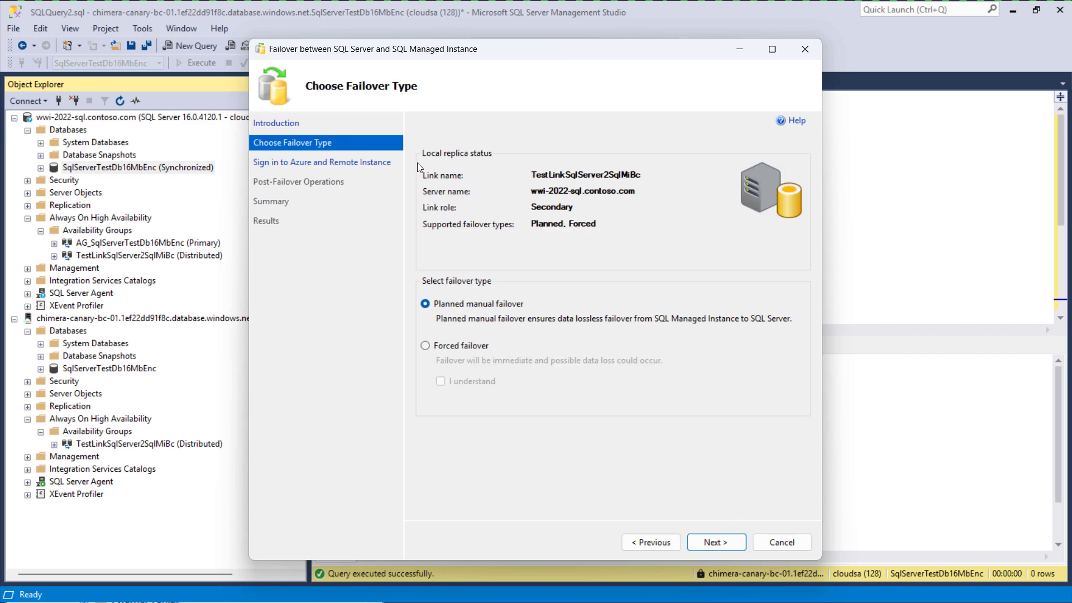
{"action": "mouse_move", "coordinate": [722, 170]}
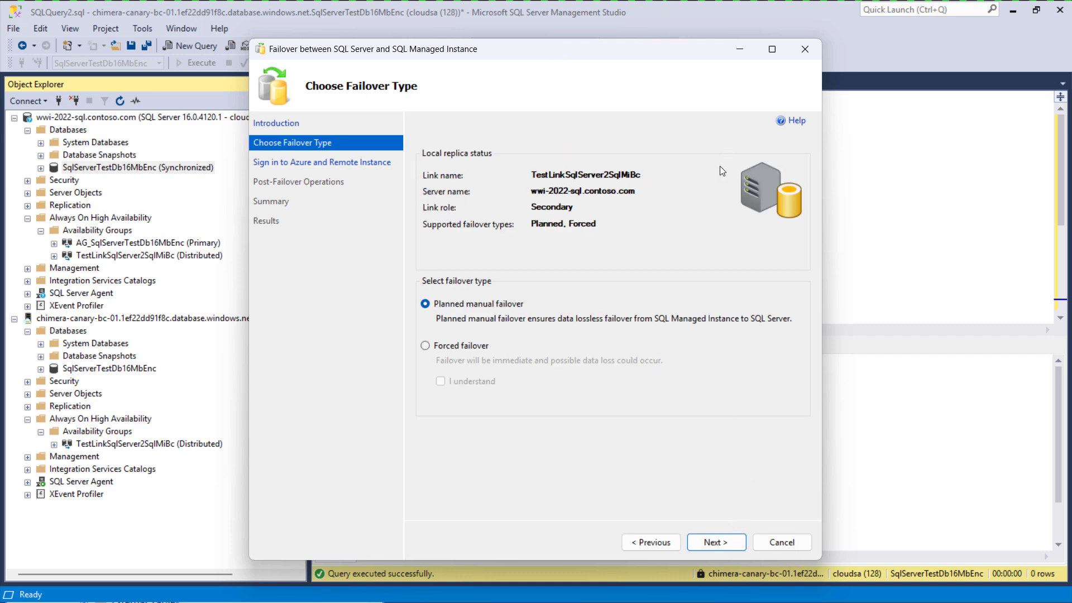
{"action": "left_click", "coordinate": [715, 542]}
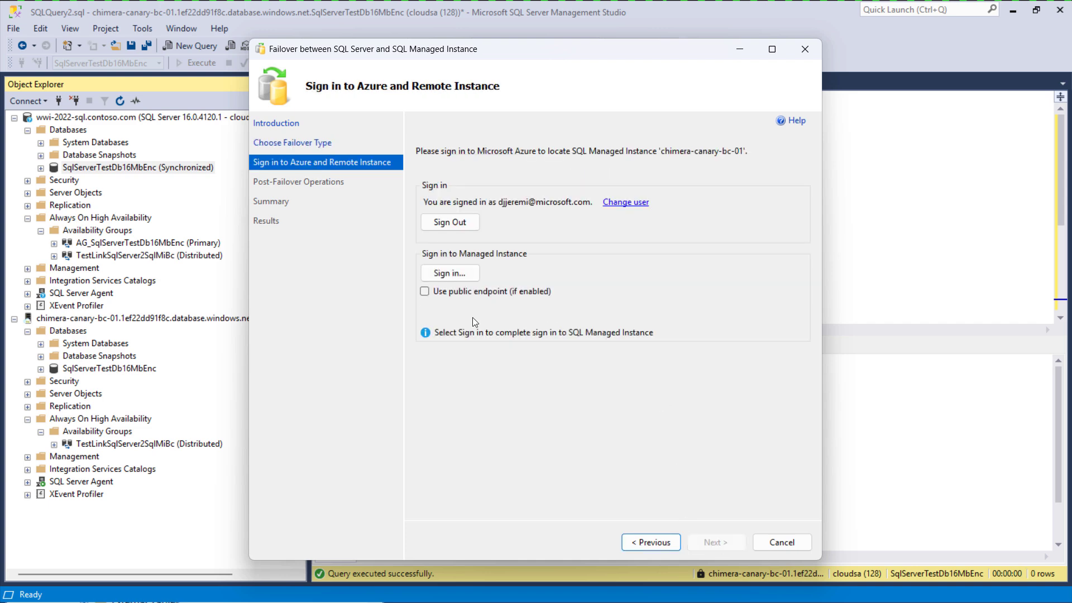
{"action": "left_click", "coordinate": [716, 542]}
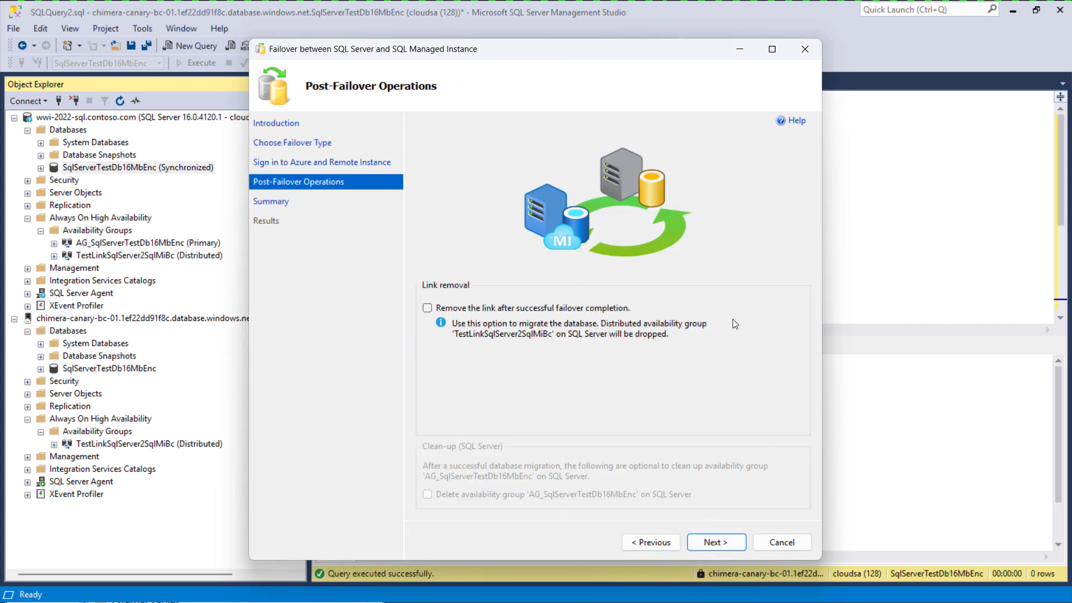
{"action": "left_click", "coordinate": [716, 542]}
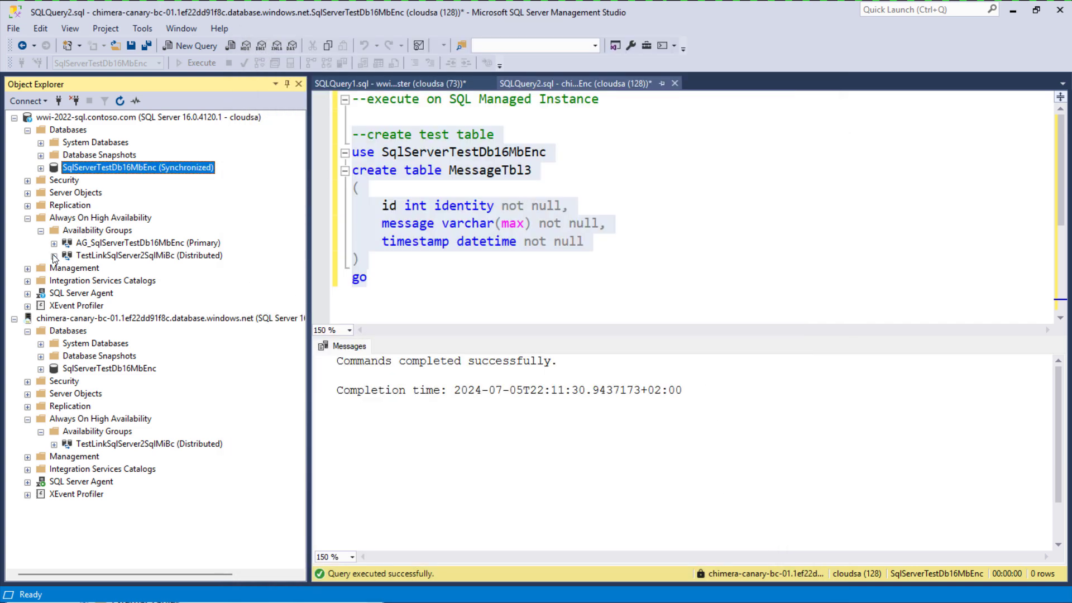
- Expand TestLinkSqlServer2SqlMiBc replicas: SQL Server group Primary, MI group Secondary
{"action": "left_click", "coordinate": [54, 255]}
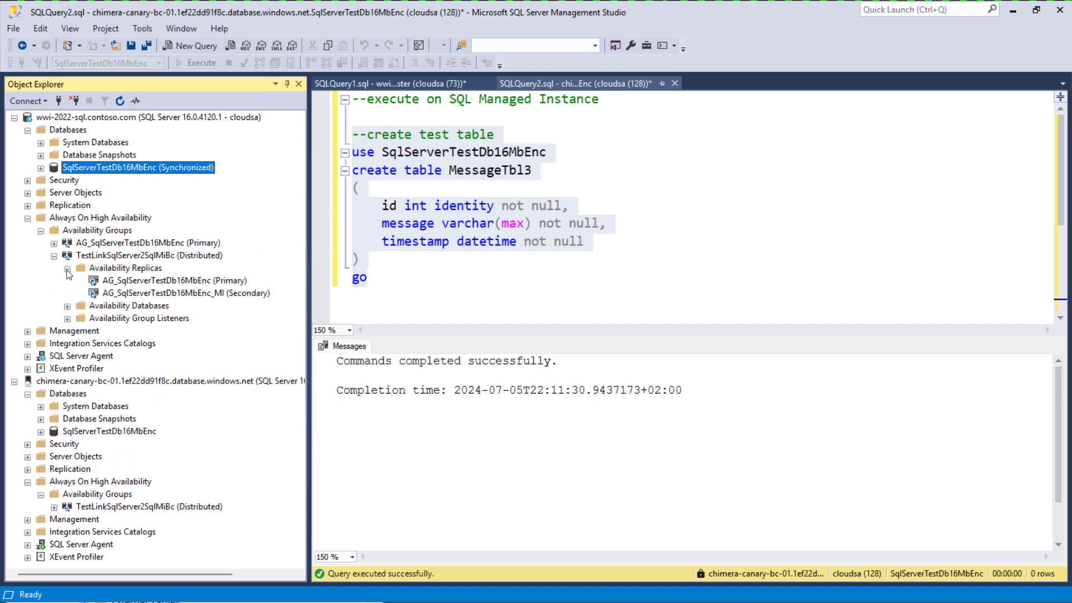
{"action": "mouse_move", "coordinate": [192, 282]}
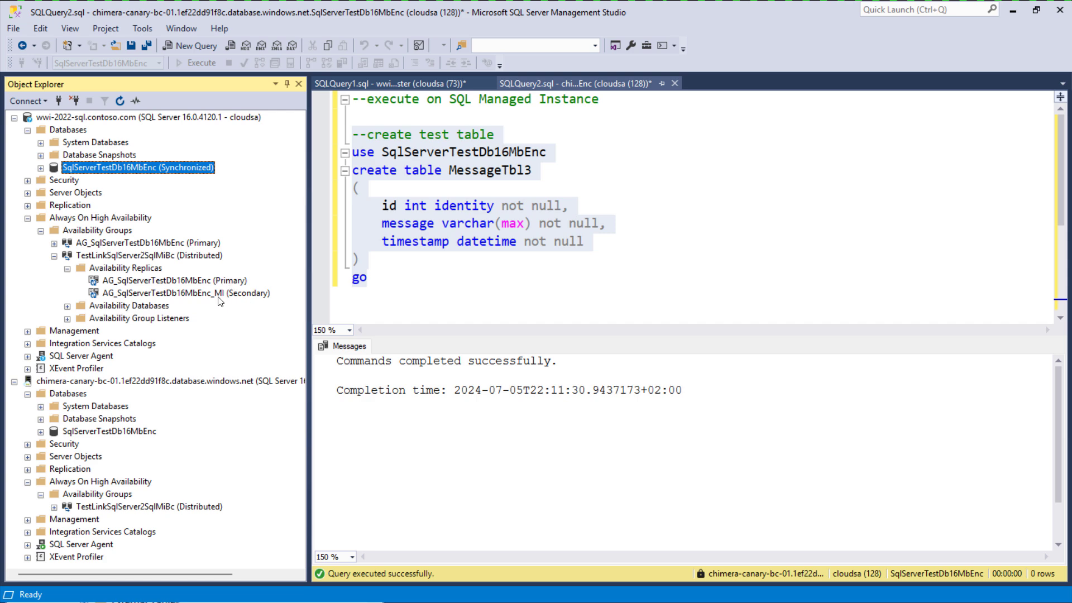
{"action": "mouse_move", "coordinate": [238, 296]}
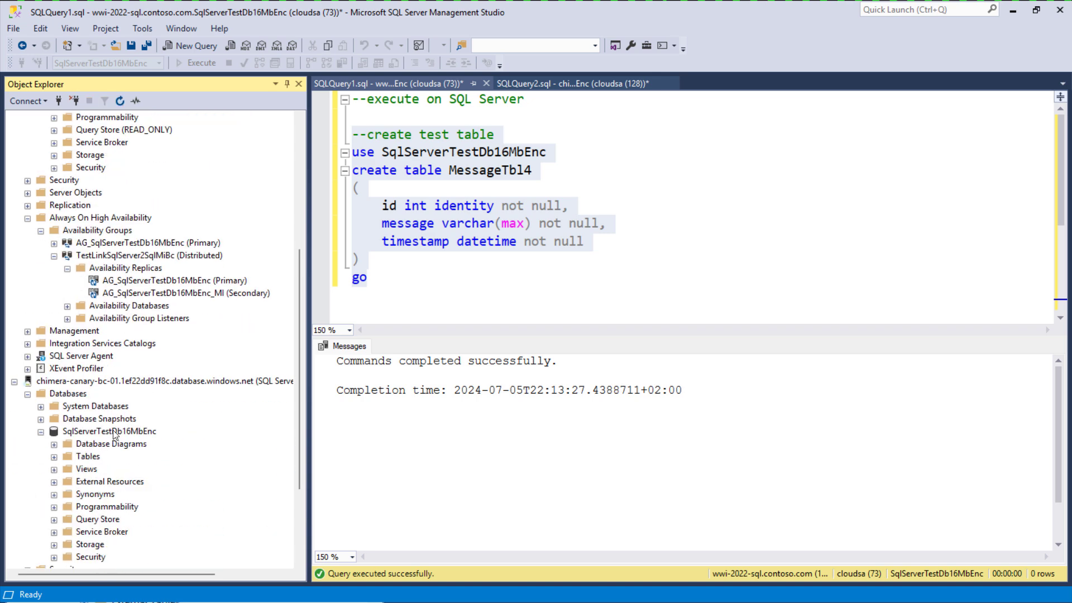
- List the chimera-canary database's tables and select dbo.MessageTbl4 alongside MessageTbl3
{"action": "double_click", "coordinate": [87, 456]}
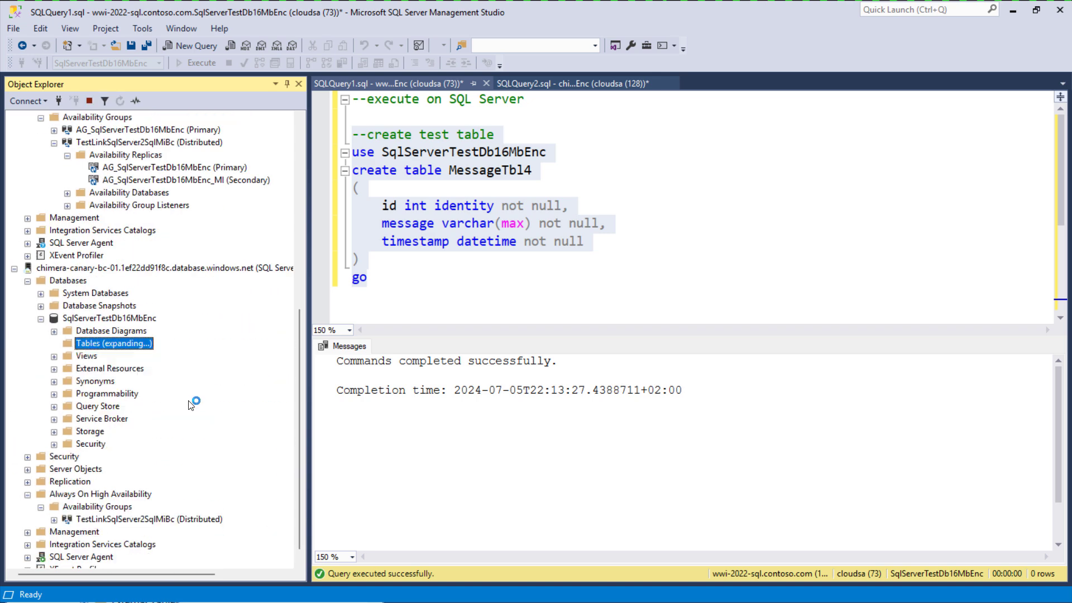
{"action": "left_click", "coordinate": [40, 343]}
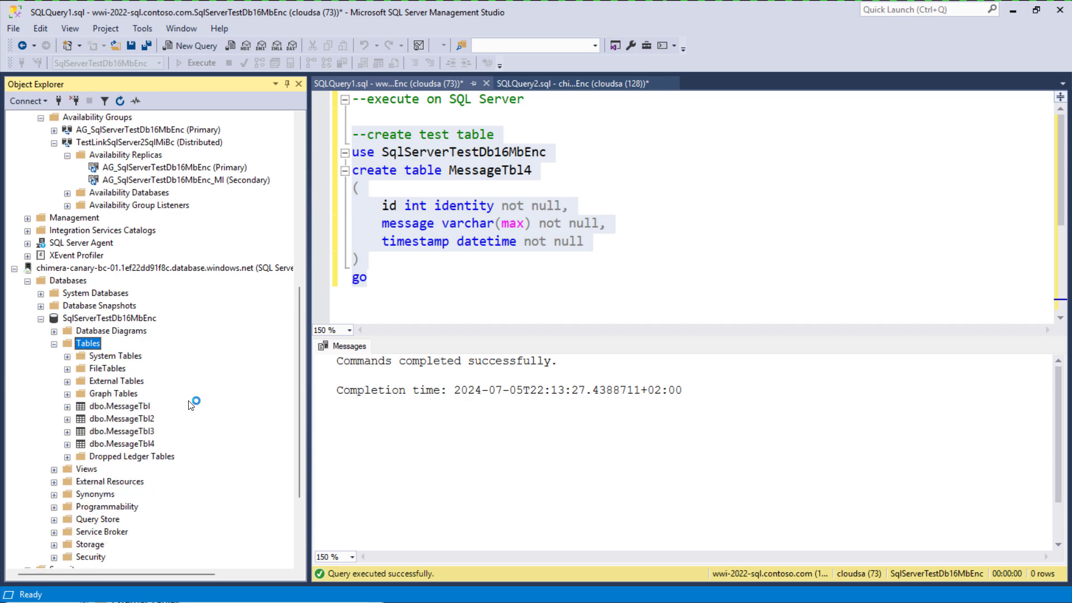
{"action": "left_click", "coordinate": [117, 443]}
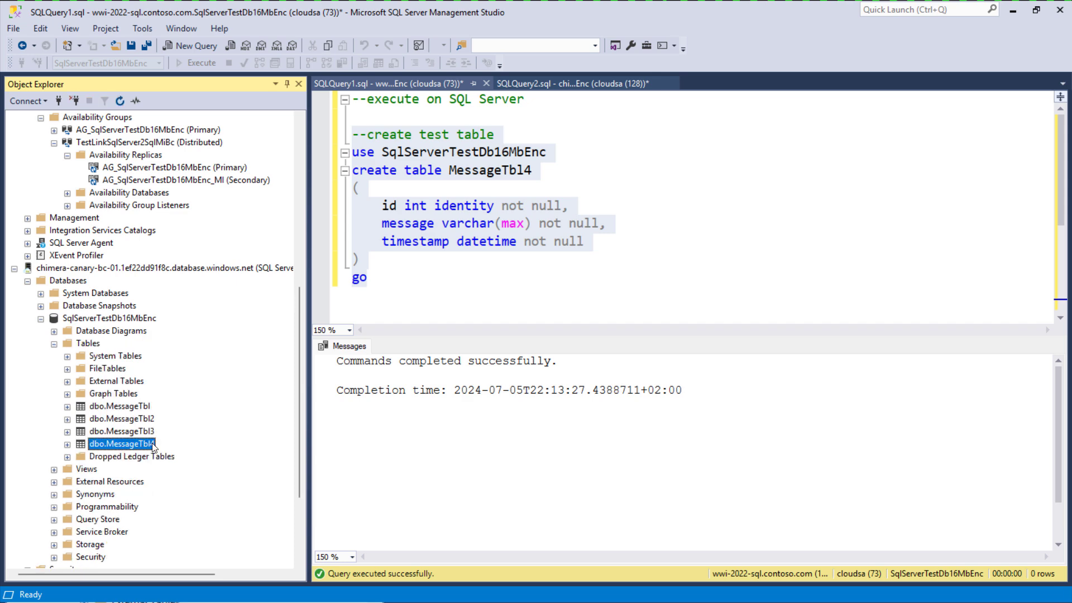